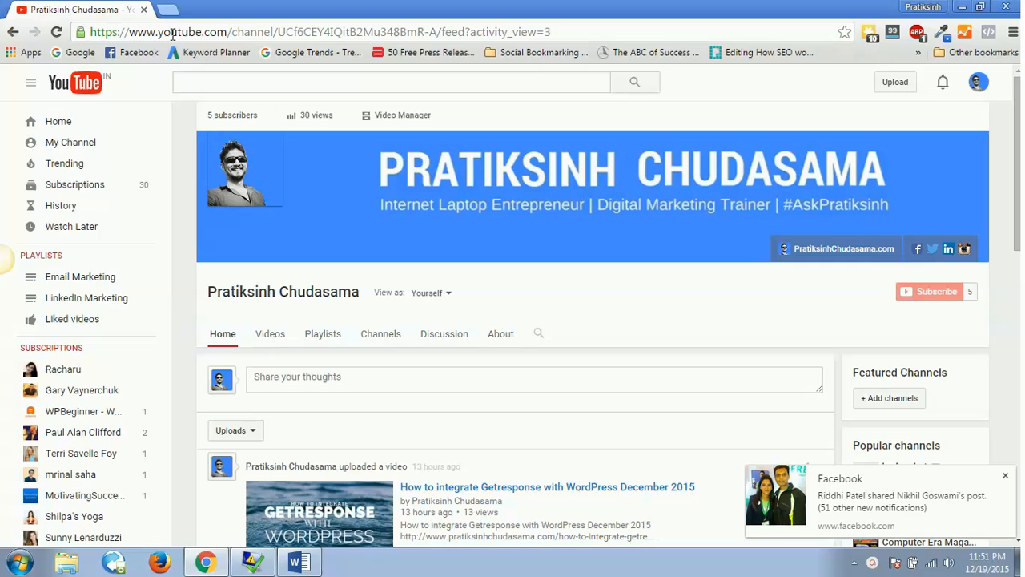
{"action": "mouse_move", "coordinate": [281, 32]}
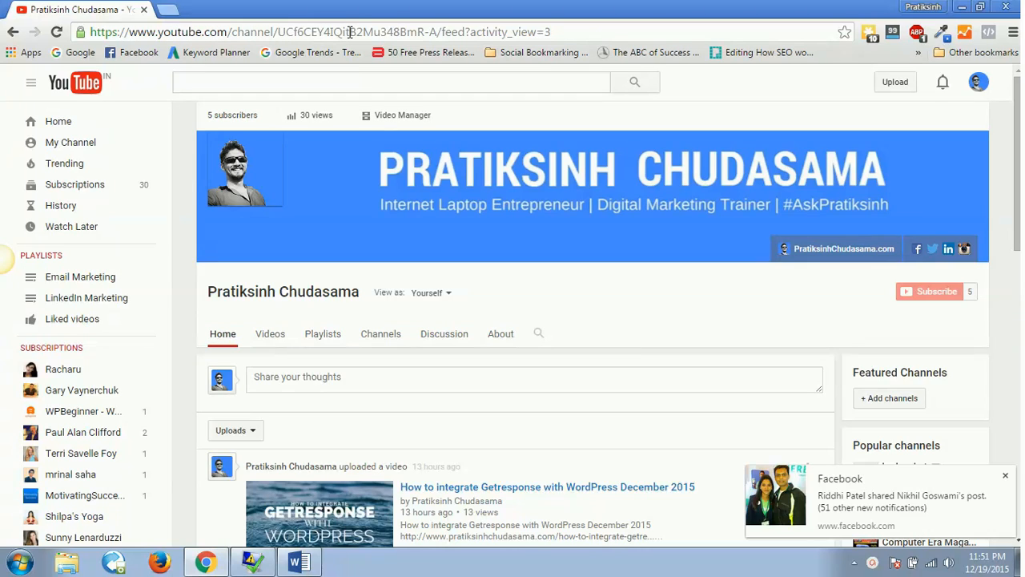
{"action": "mouse_move", "coordinate": [533, 52]}
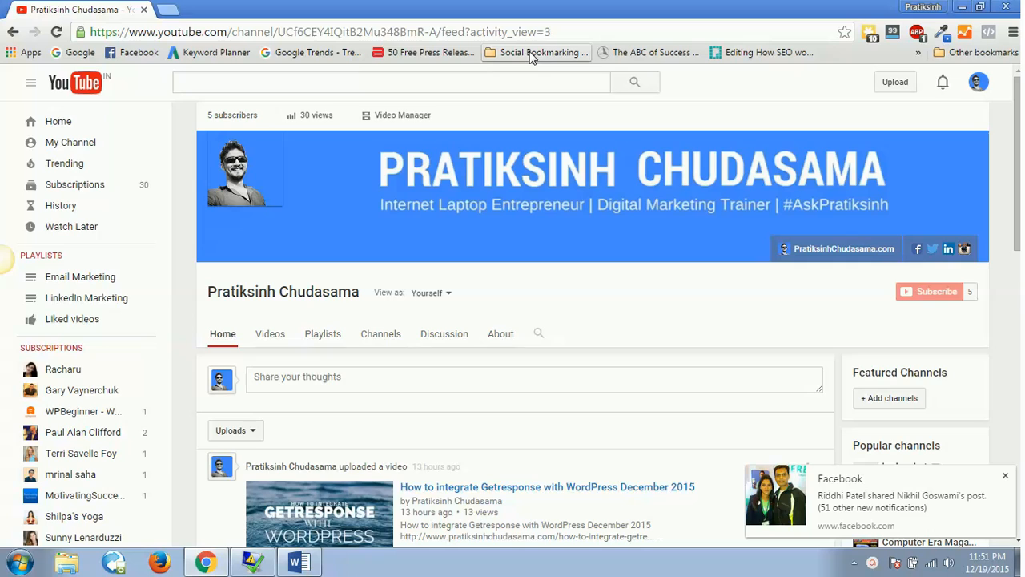
{"action": "mouse_move", "coordinate": [152, 32]}
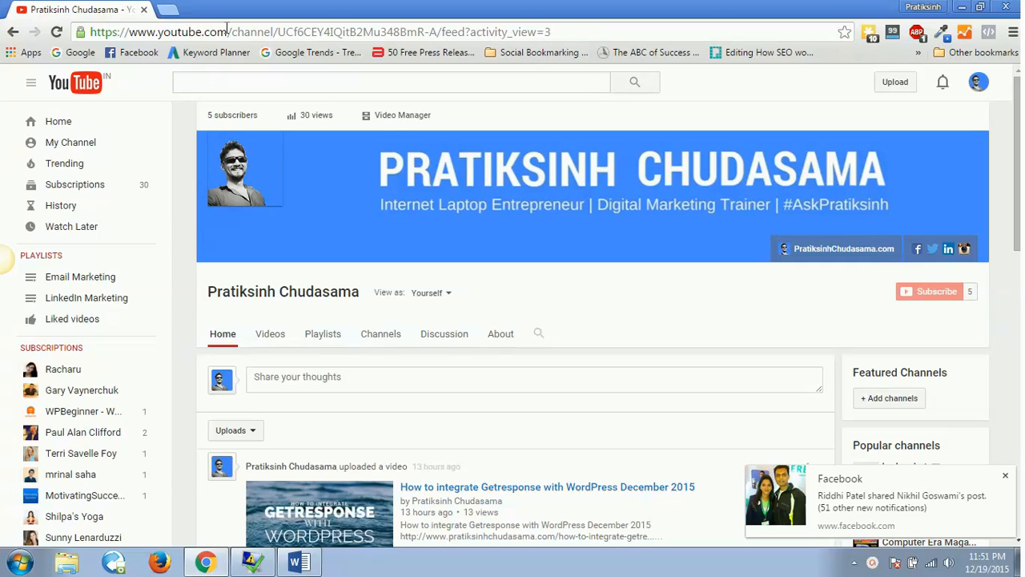
{"action": "mouse_move", "coordinate": [512, 168]}
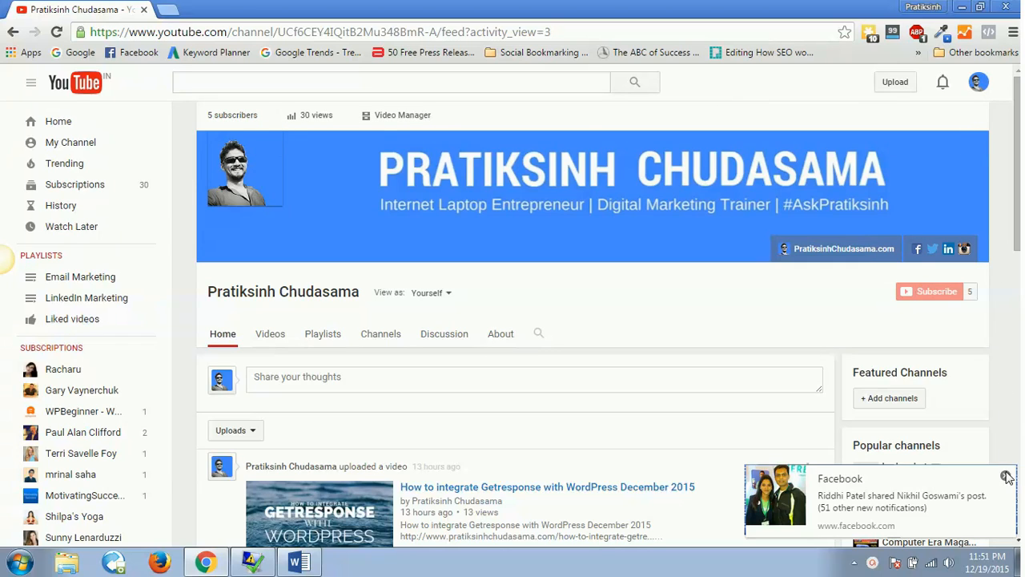
- Dismiss the Facebook notification and open YouTube account settings from the avatar menu
{"action": "left_click", "coordinate": [1008, 476]}
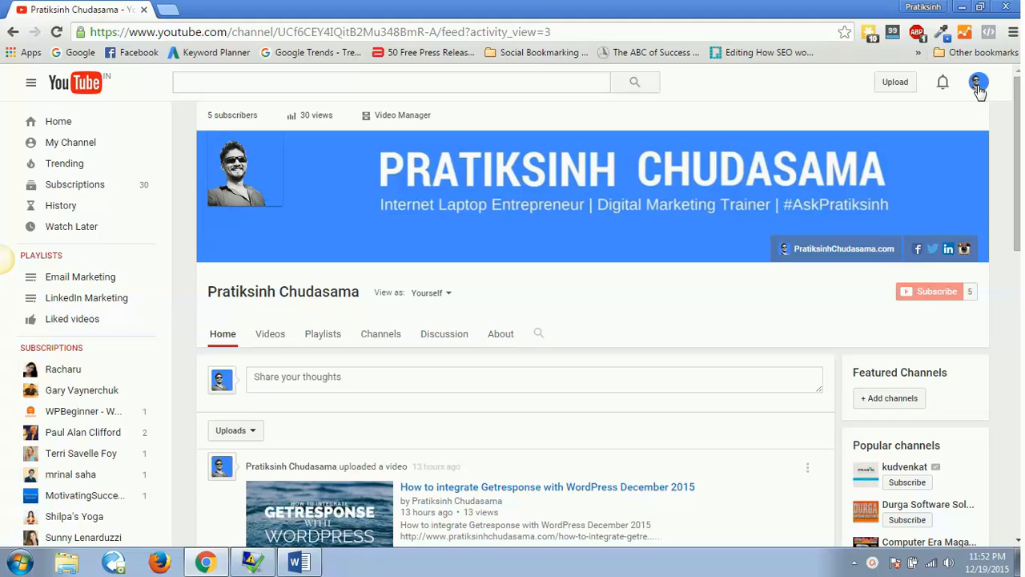
{"action": "left_click", "coordinate": [979, 82]}
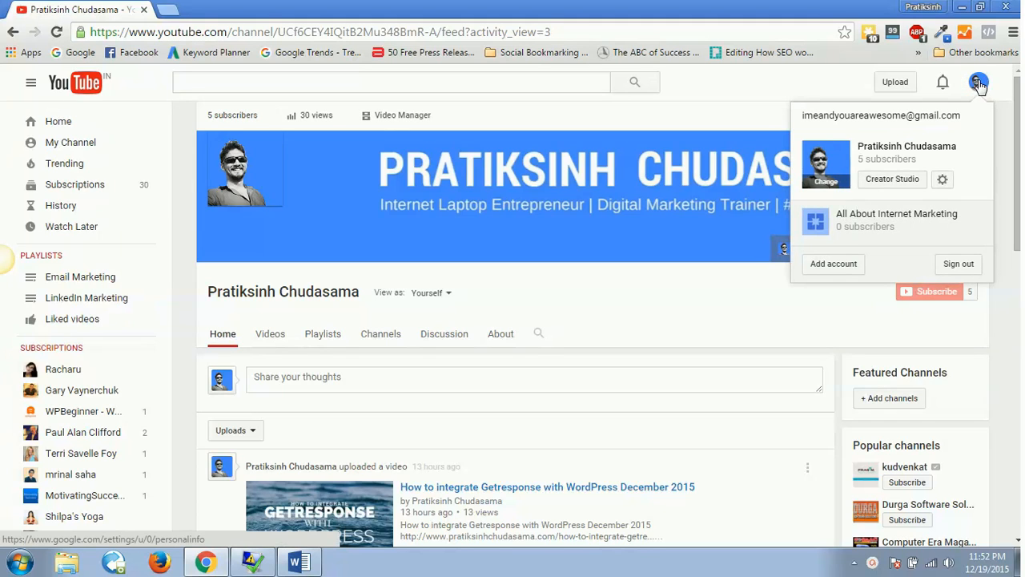
{"action": "mouse_move", "coordinate": [976, 88]}
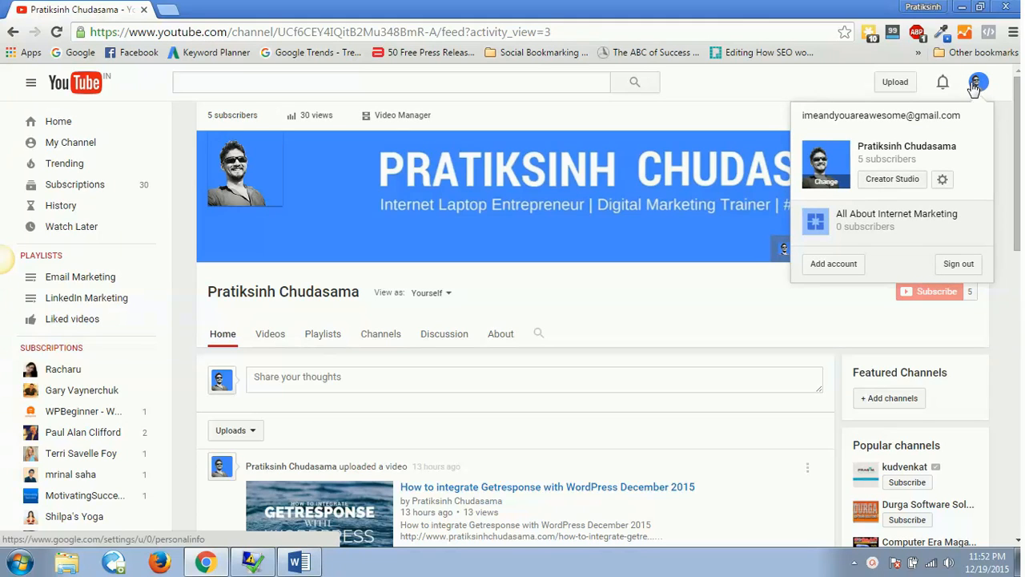
{"action": "mouse_move", "coordinate": [974, 89]}
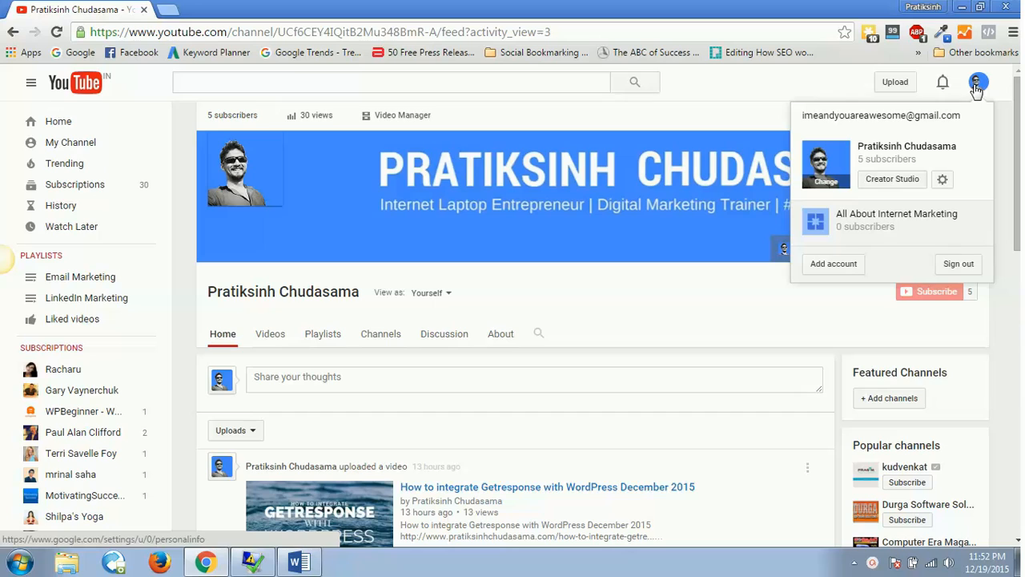
{"action": "mouse_move", "coordinate": [892, 178]}
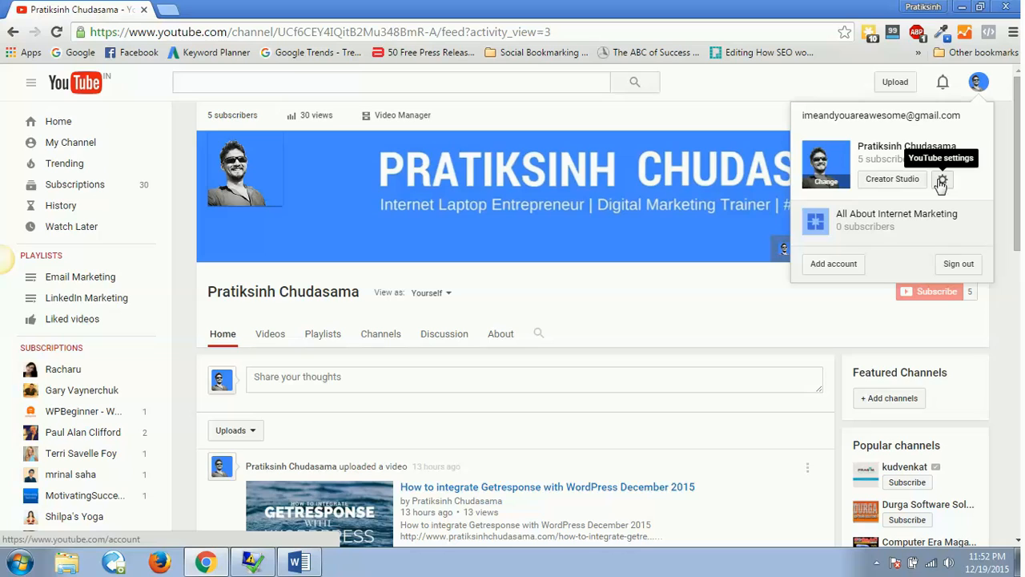
{"action": "mouse_move", "coordinate": [941, 184]}
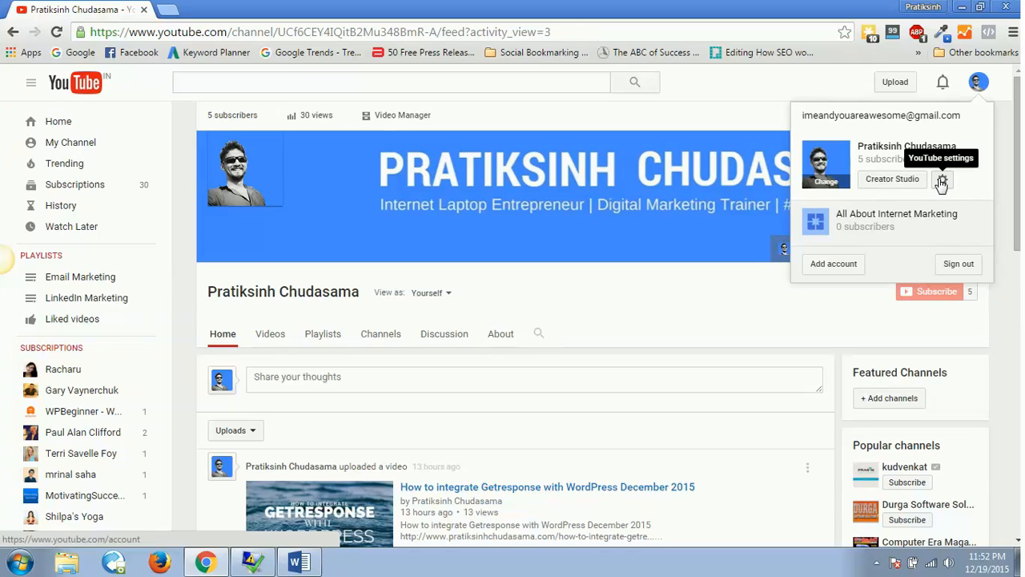
{"action": "left_click", "coordinate": [942, 179]}
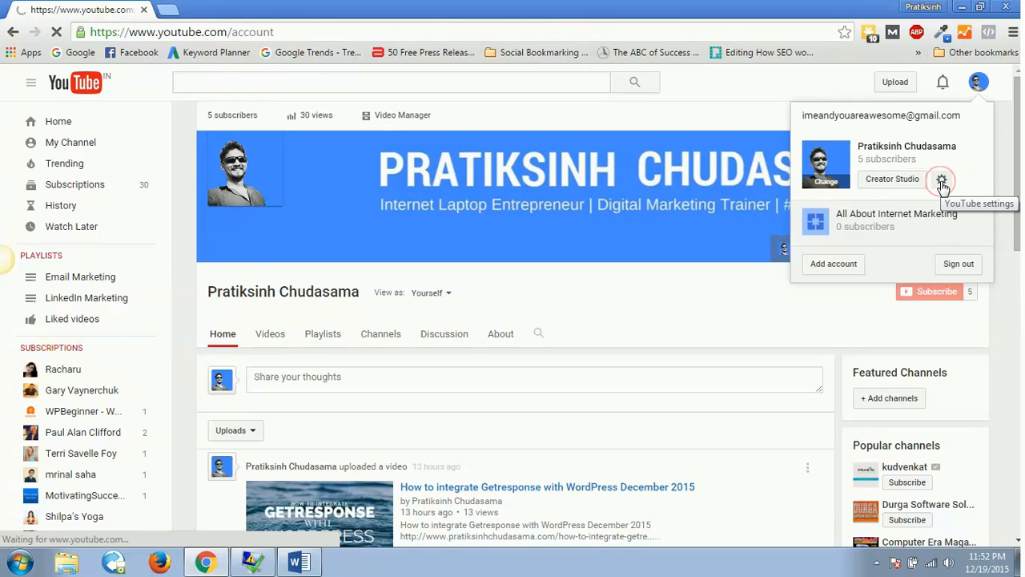
{"action": "left_click", "coordinate": [942, 178]}
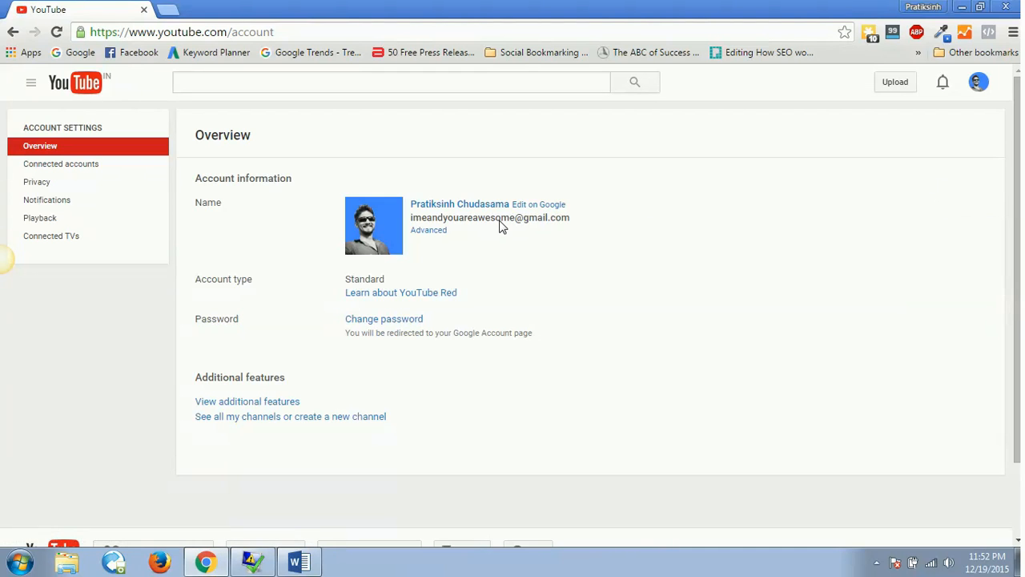
{"action": "mouse_move", "coordinate": [429, 230]}
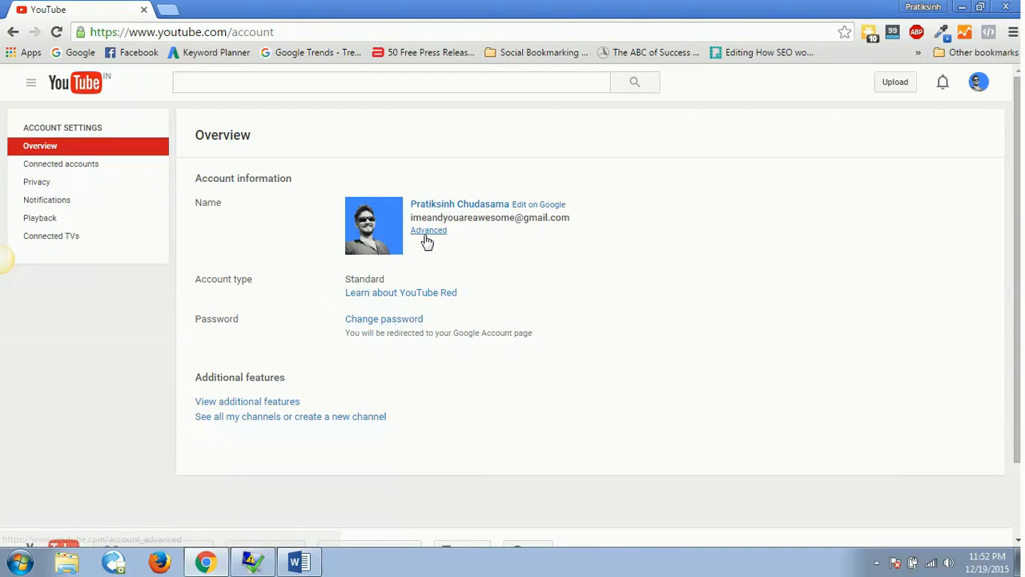
{"action": "mouse_move", "coordinate": [429, 233]}
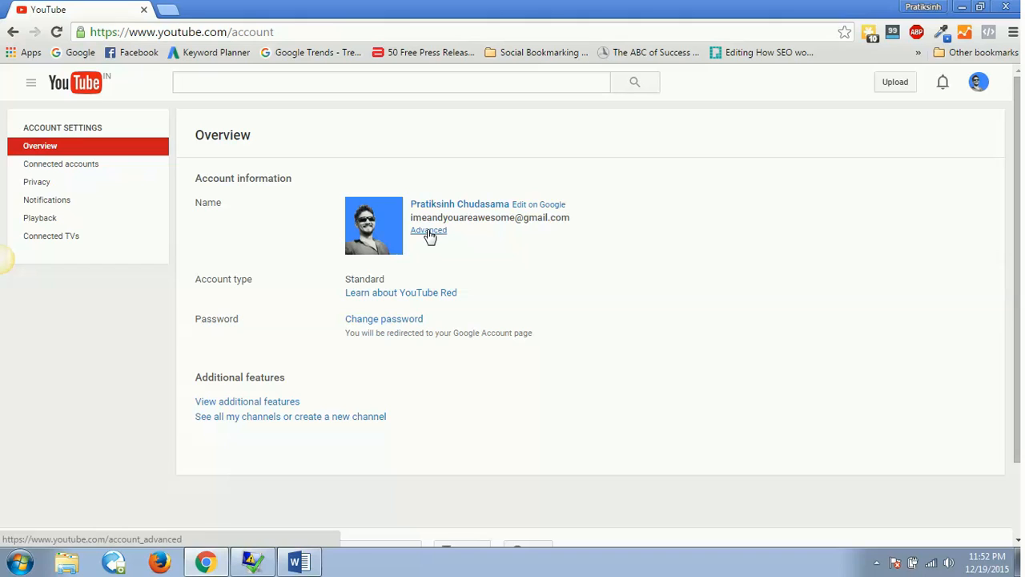
{"action": "mouse_move", "coordinate": [429, 234]}
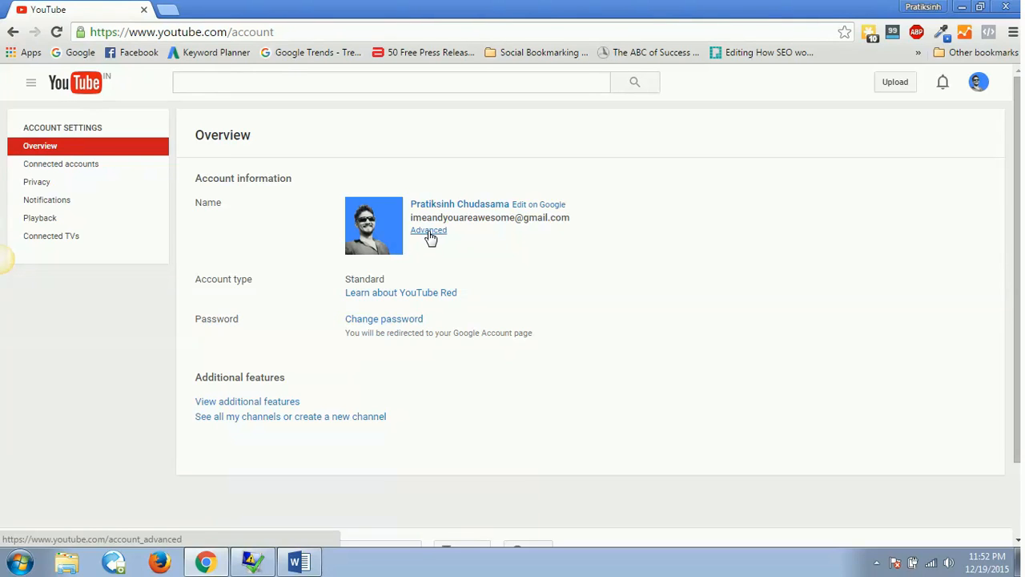
- Open the Advanced account settings showing the channel's custom URL eligibility
{"action": "left_click", "coordinate": [429, 230]}
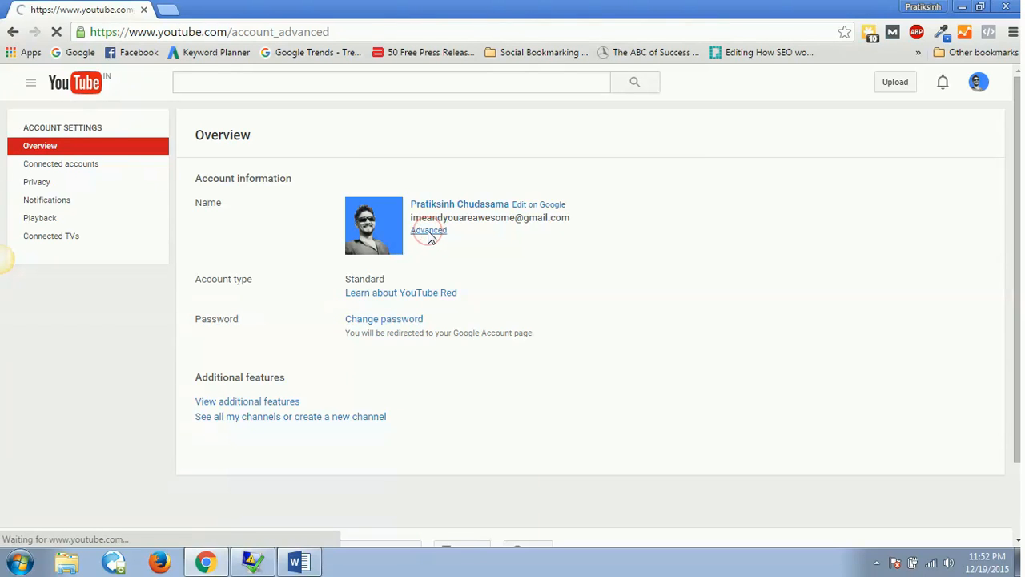
{"action": "left_click", "coordinate": [429, 231]}
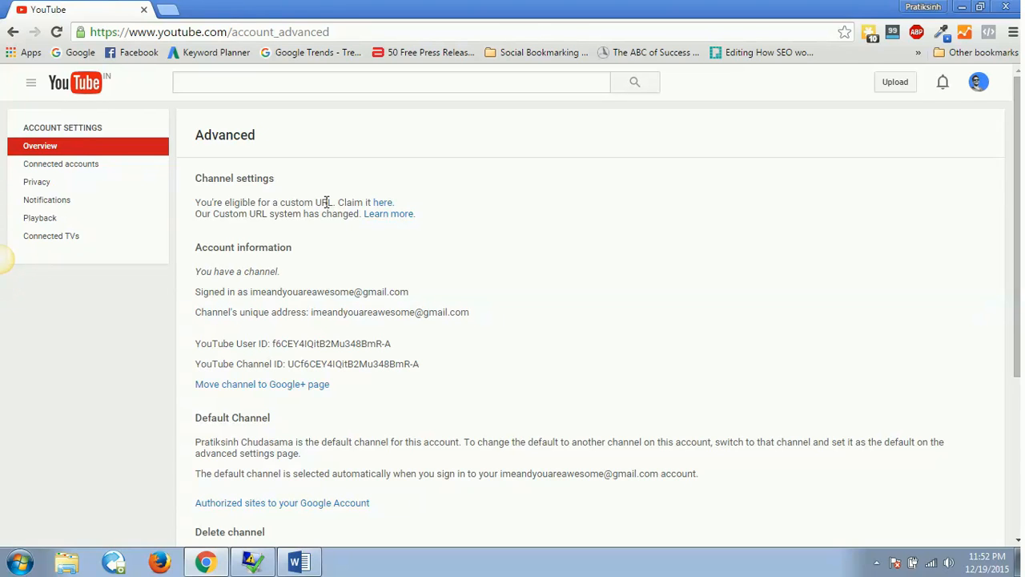
{"action": "mouse_move", "coordinate": [260, 198]}
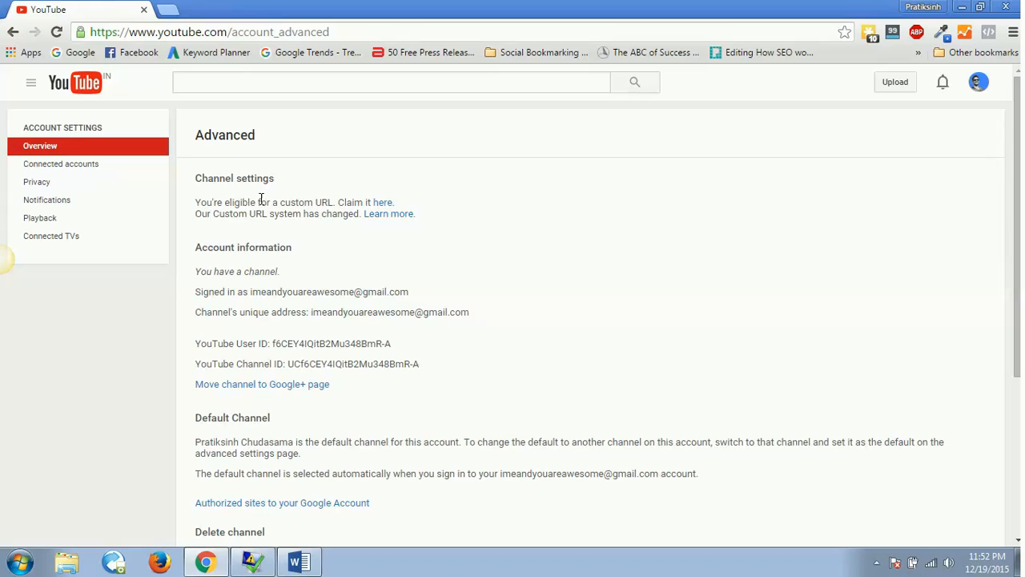
{"action": "mouse_move", "coordinate": [318, 208]}
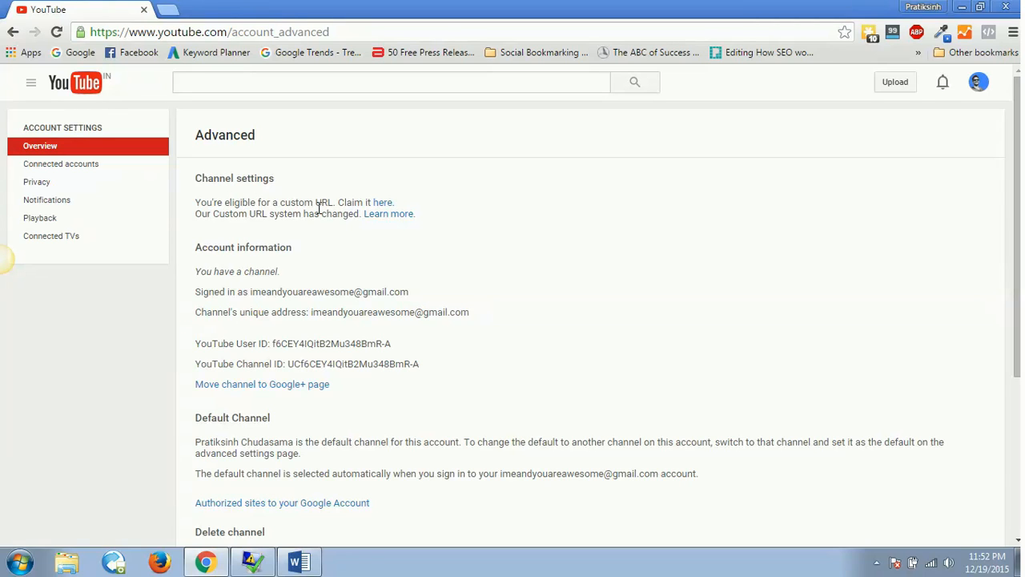
{"action": "mouse_move", "coordinate": [274, 201]}
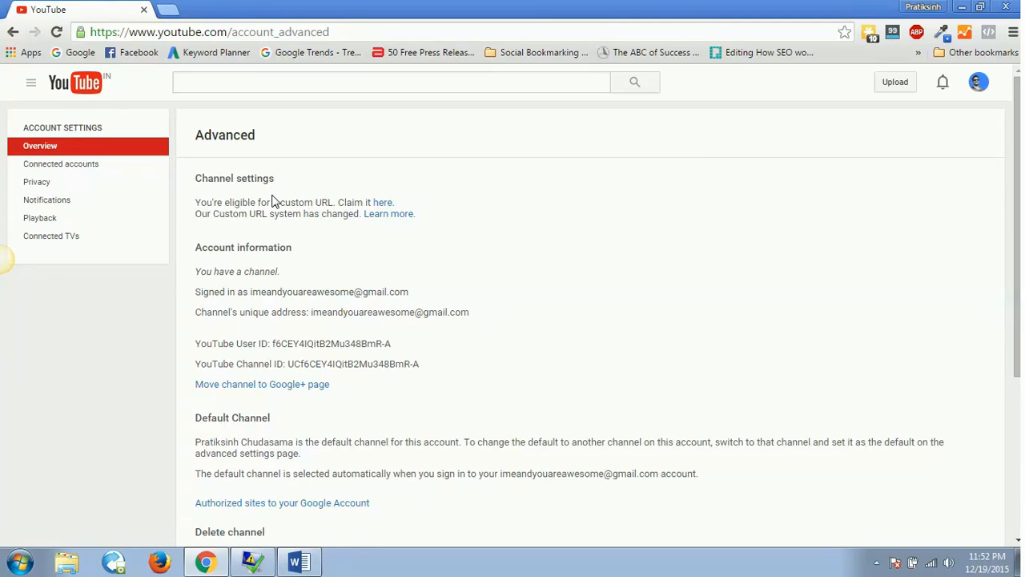
{"action": "mouse_move", "coordinate": [273, 201]}
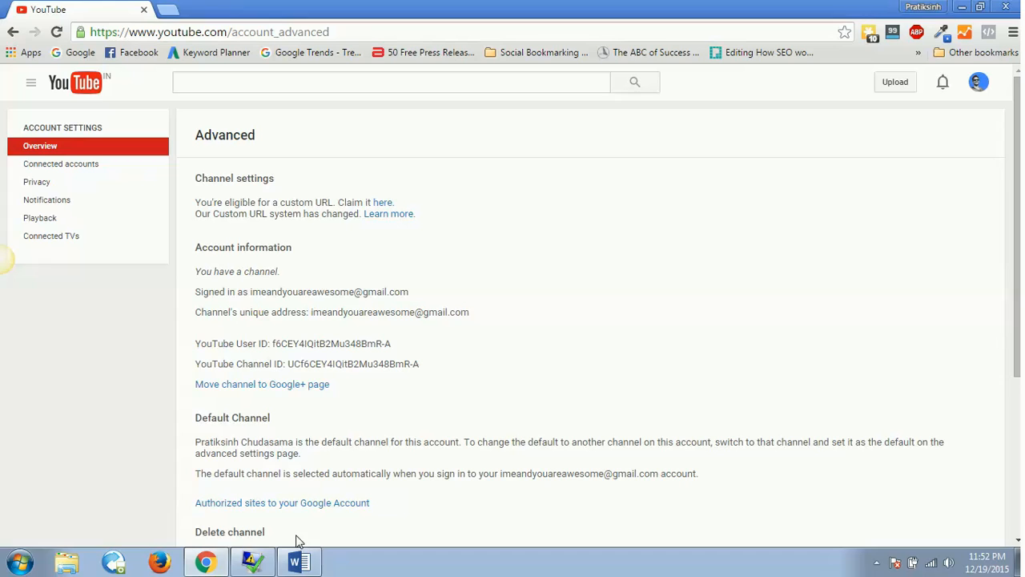
- Bring up the Word document listing custom URL requirements and claim steps
{"action": "left_click", "coordinate": [299, 561]}
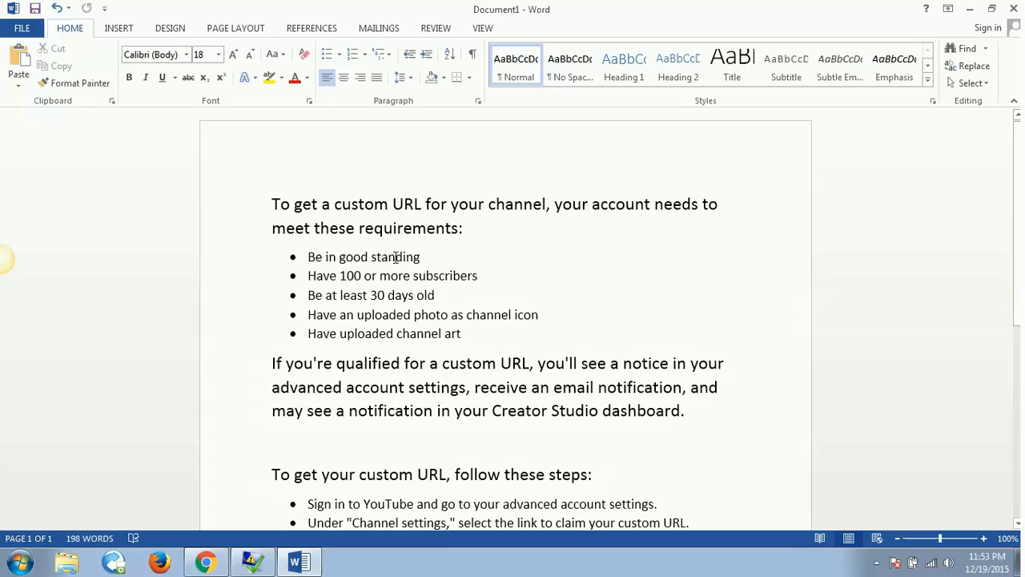
- Go to the YouTube home page and open the channel's nine uploaded videos in Creator Studio
{"action": "left_click", "coordinate": [205, 561]}
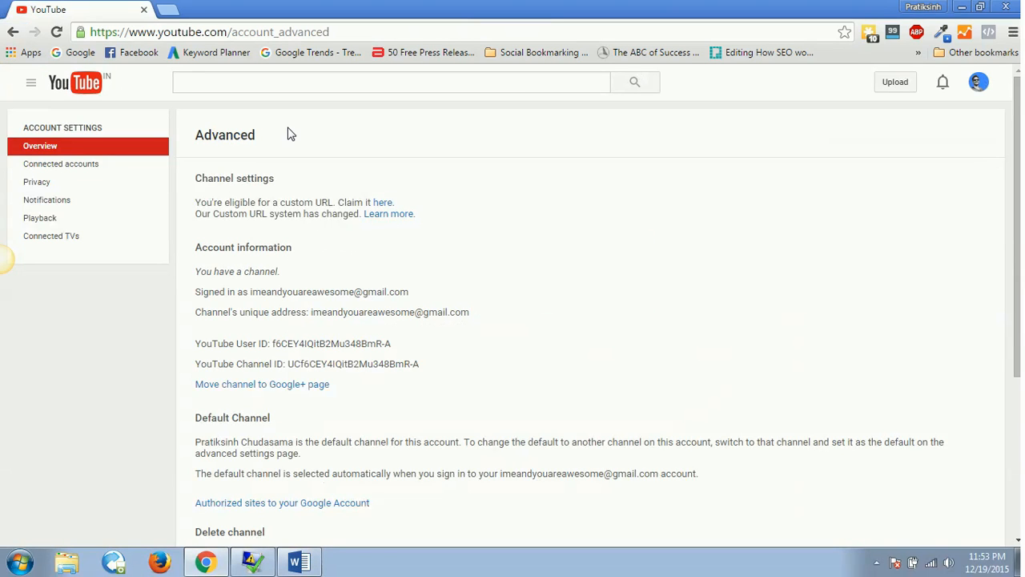
{"action": "left_click", "coordinate": [74, 83]}
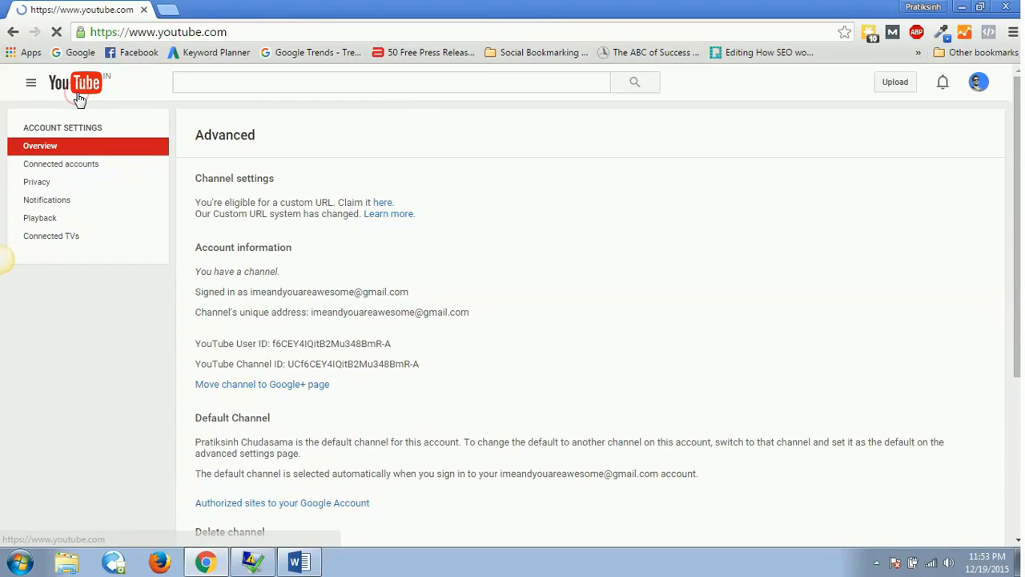
{"action": "left_click", "coordinate": [75, 82]}
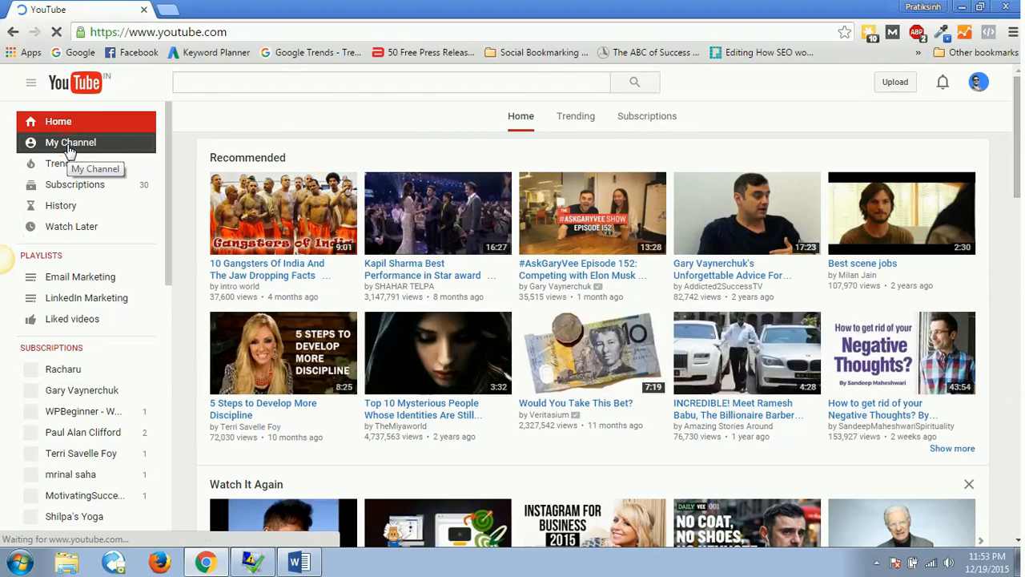
{"action": "left_click", "coordinate": [71, 142]}
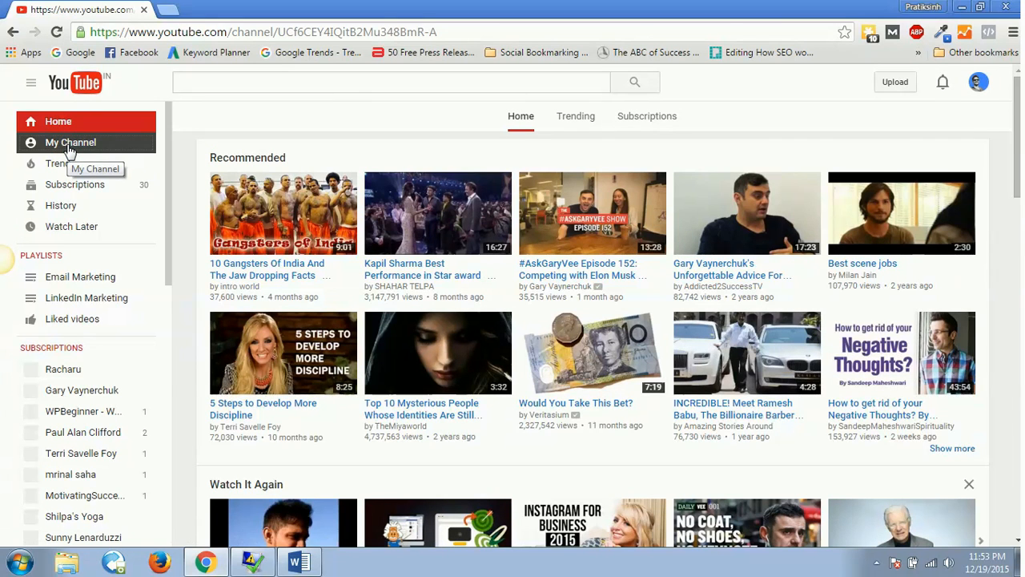
{"action": "left_click", "coordinate": [70, 142]}
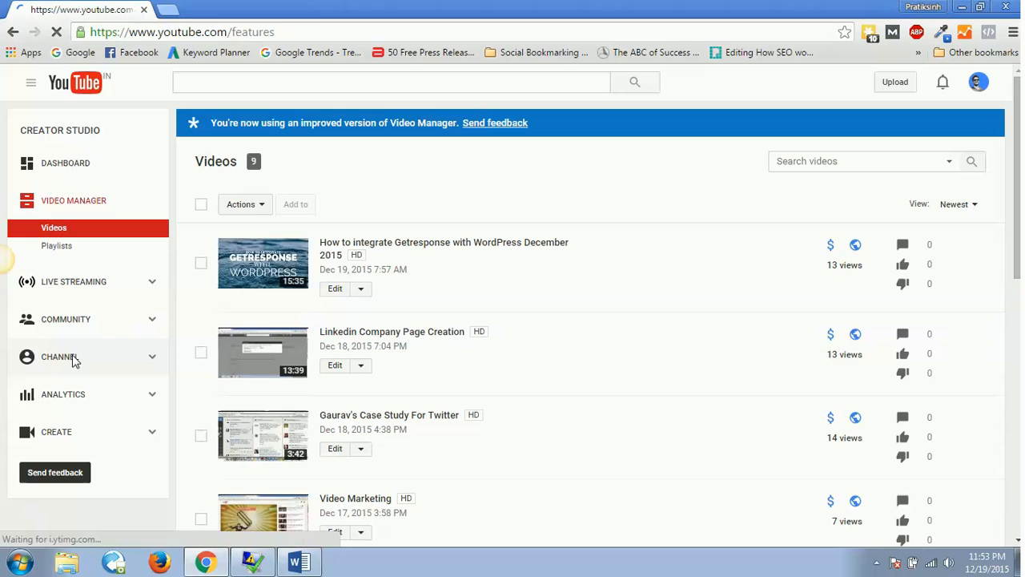
- Review the channel's Status and features page, then reopen the Advanced account settings
{"action": "left_click", "coordinate": [60, 357]}
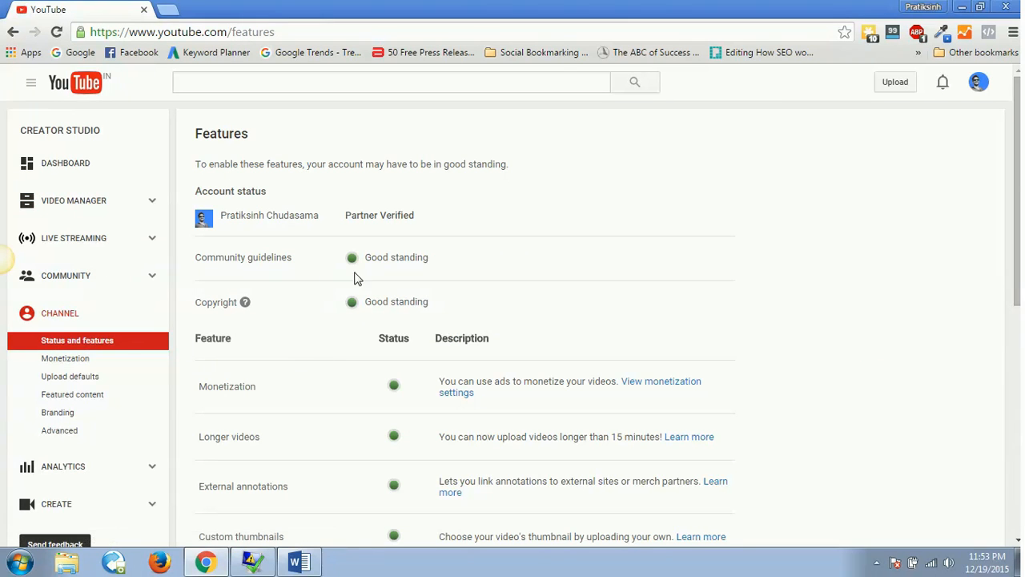
{"action": "mouse_move", "coordinate": [403, 410]}
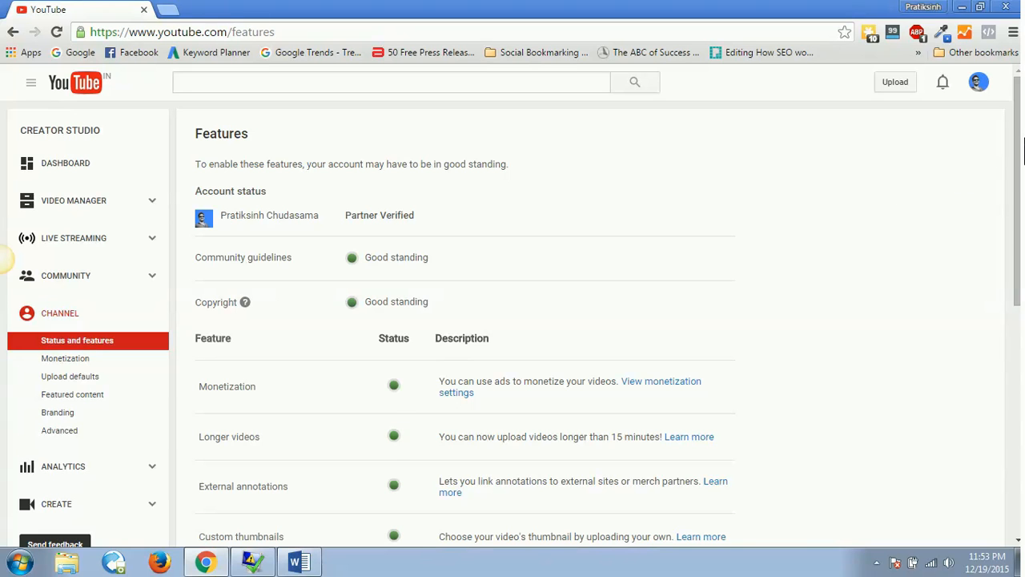
{"action": "scroll", "scroll_direction": "down", "scroll_amount": 3}
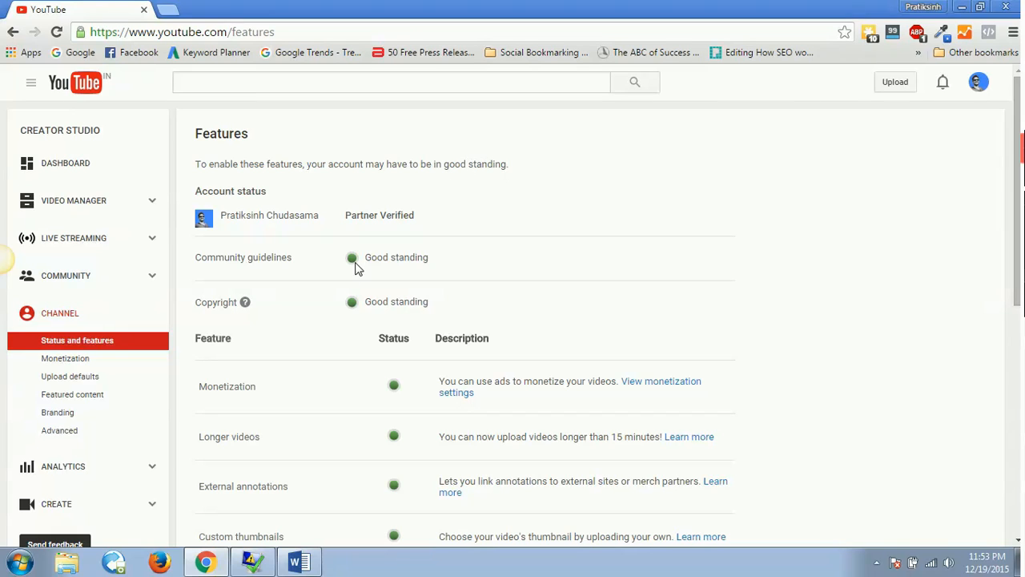
{"action": "mouse_move", "coordinate": [265, 261]}
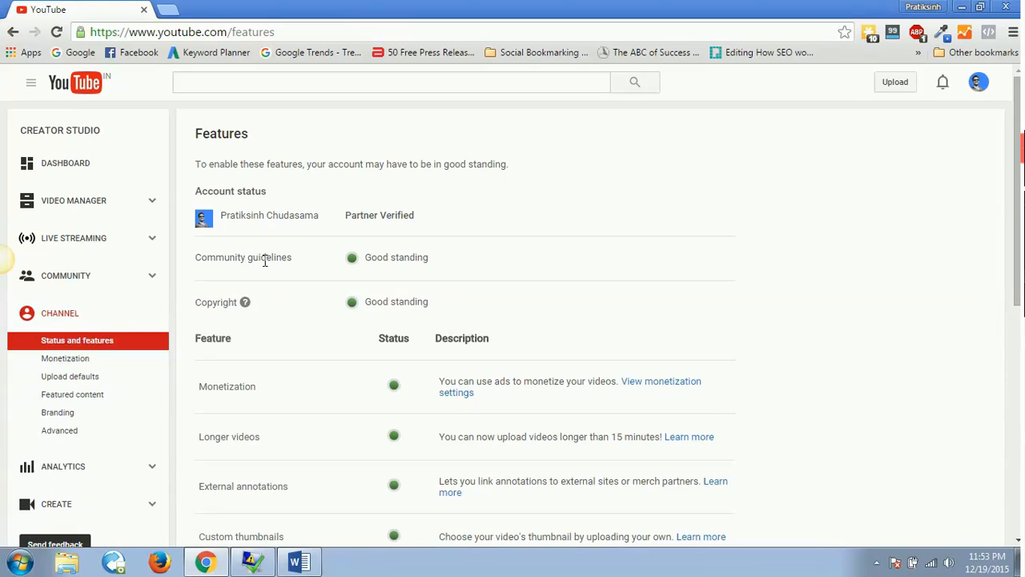
{"action": "mouse_move", "coordinate": [282, 270]}
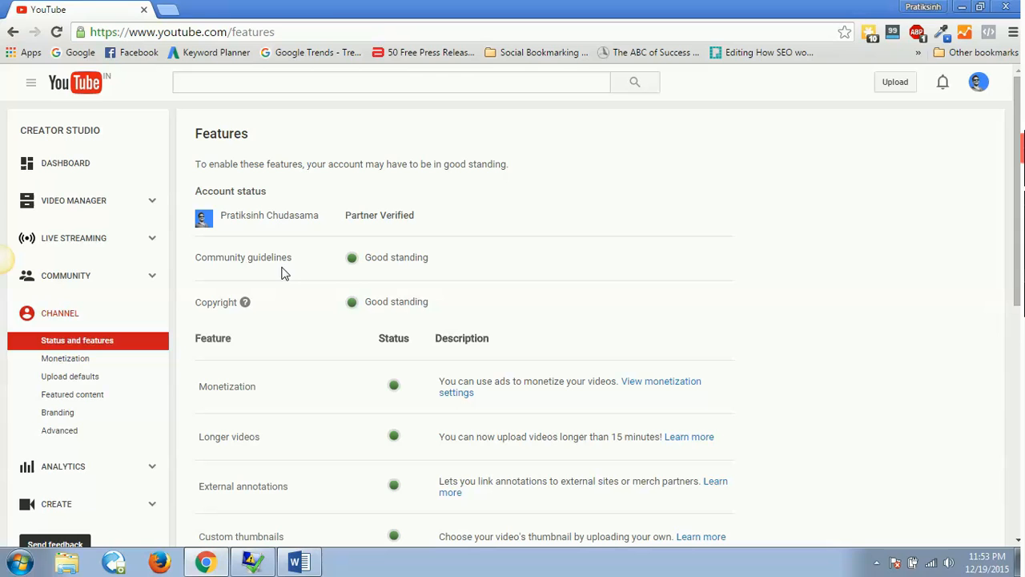
{"action": "mouse_move", "coordinate": [392, 282]}
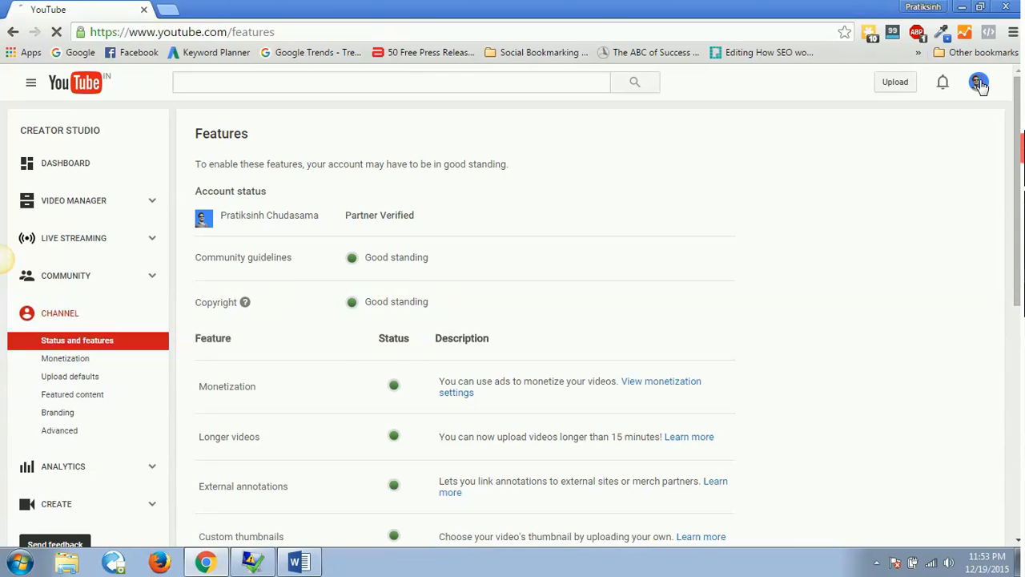
{"action": "left_click", "coordinate": [979, 81]}
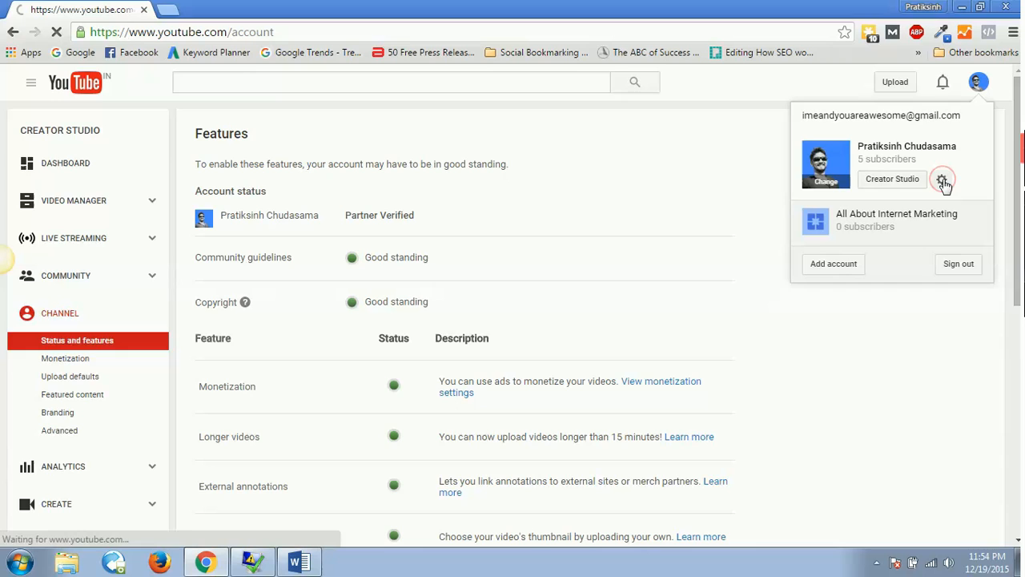
{"action": "left_click", "coordinate": [943, 178]}
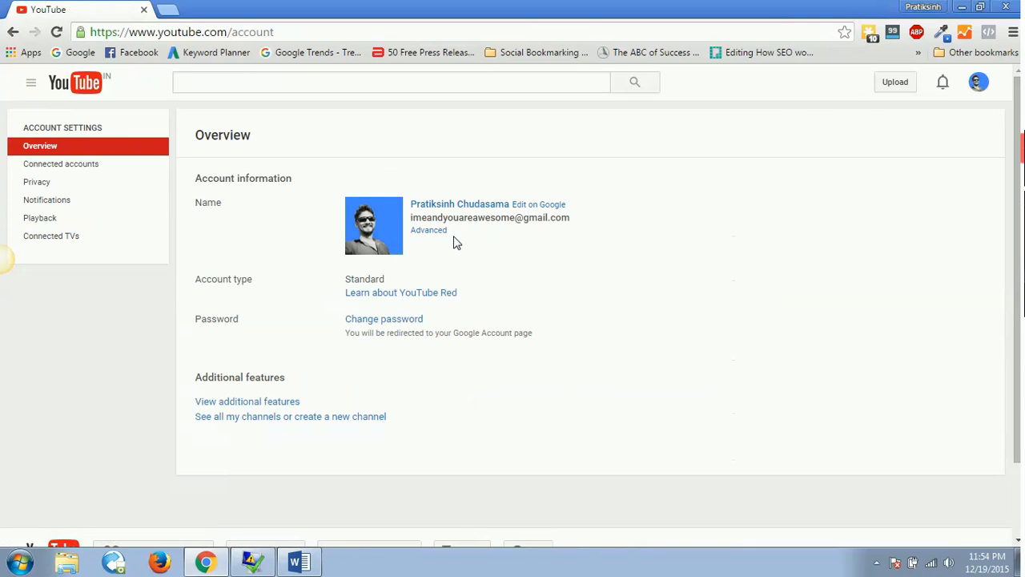
{"action": "left_click", "coordinate": [428, 230]}
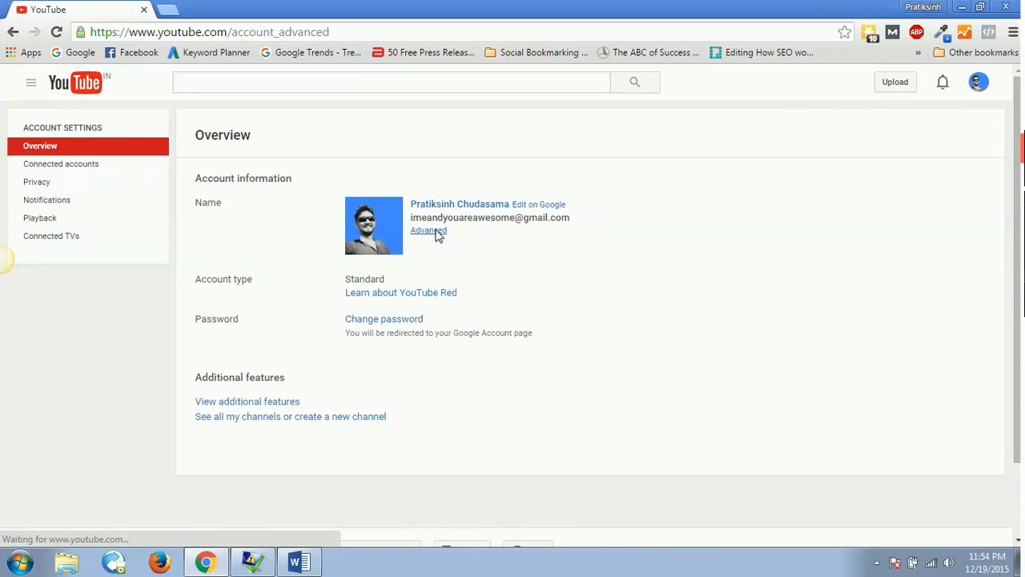
- Check the custom URL requirements in Word, then return to the Advanced account settings
{"action": "left_click", "coordinate": [299, 560]}
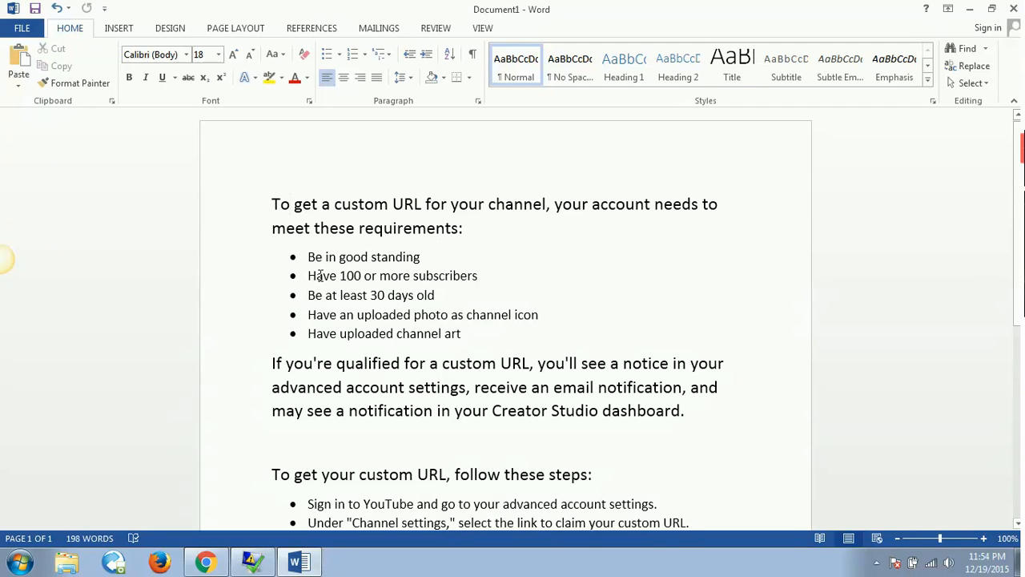
{"action": "mouse_move", "coordinate": [362, 275]}
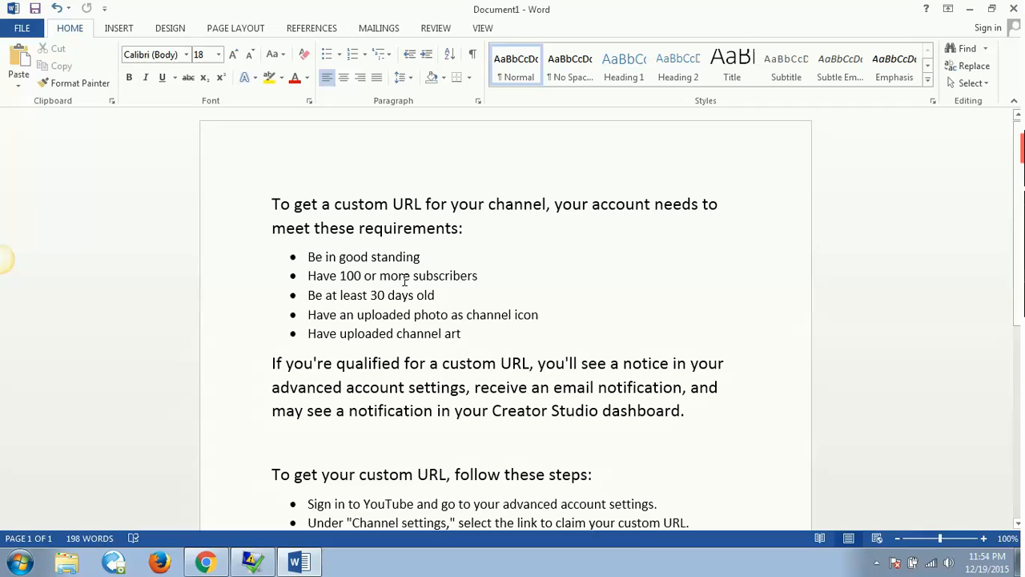
{"action": "left_click", "coordinate": [291, 204]}
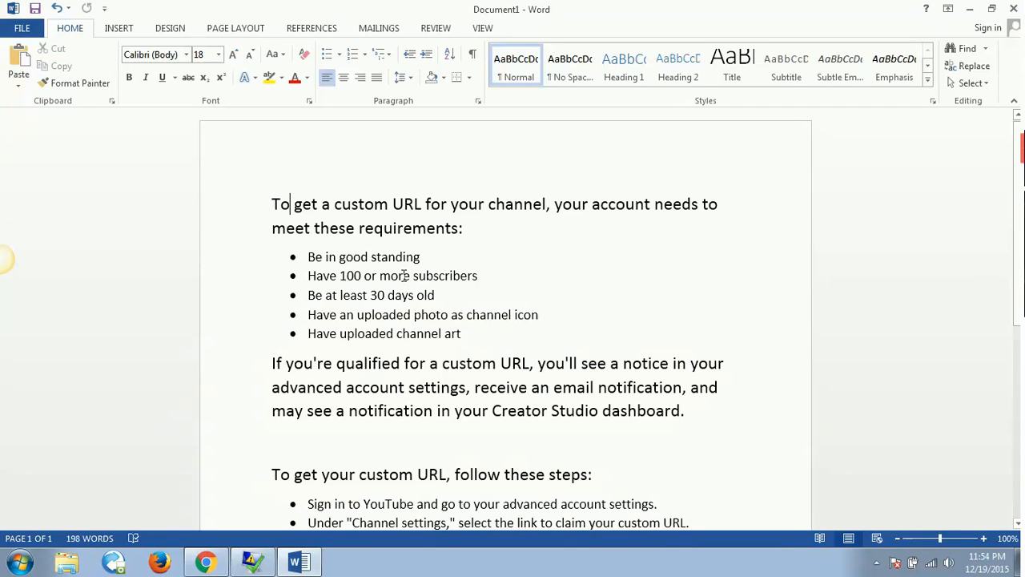
{"action": "mouse_move", "coordinate": [405, 275]}
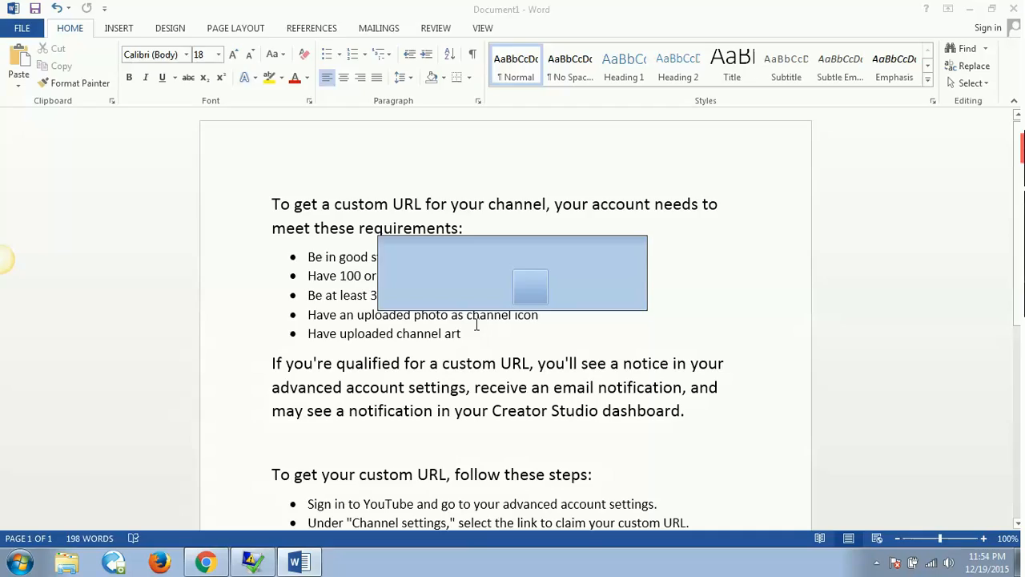
{"action": "left_click", "coordinate": [205, 560]}
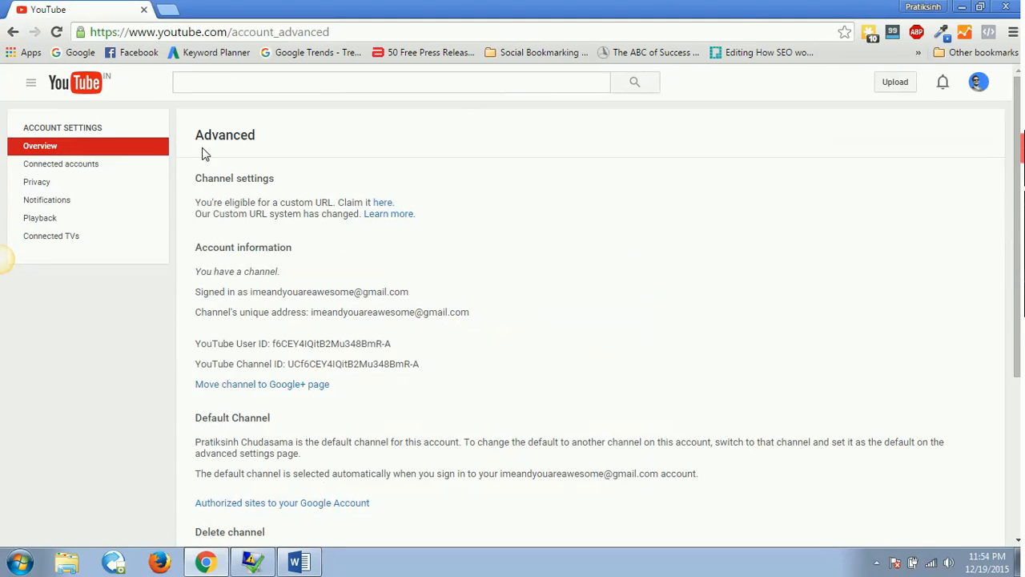
- Open the channel's own page (5 subscribers, 30 views), then switch to the Word notes
{"action": "left_click", "coordinate": [74, 82]}
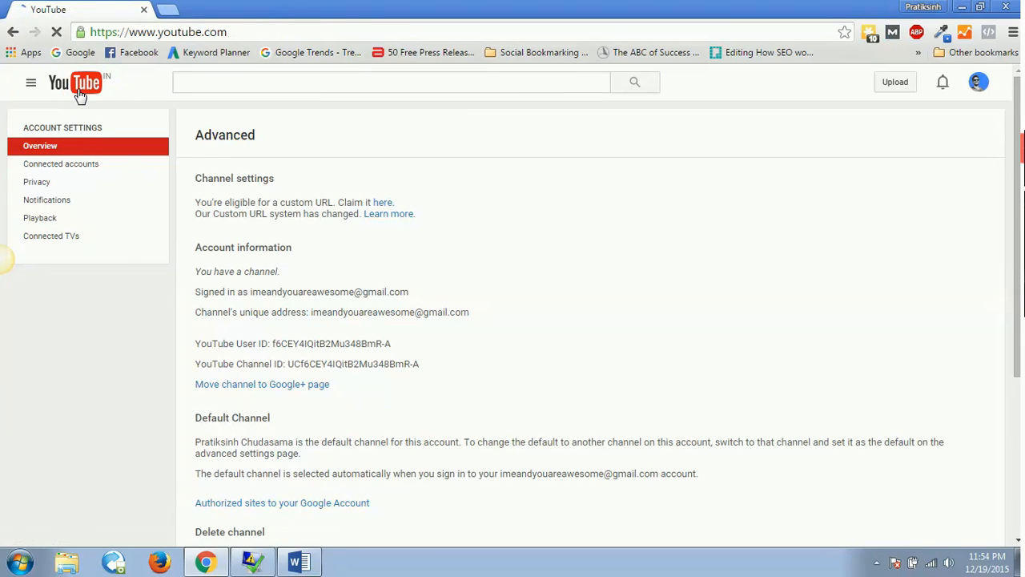
{"action": "left_click", "coordinate": [74, 82]}
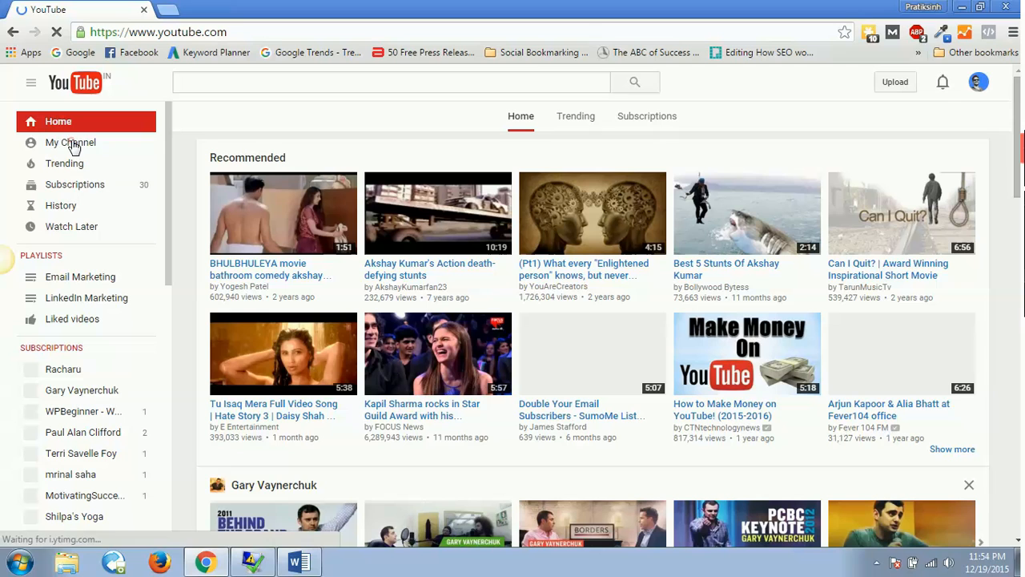
{"action": "left_click", "coordinate": [70, 142]}
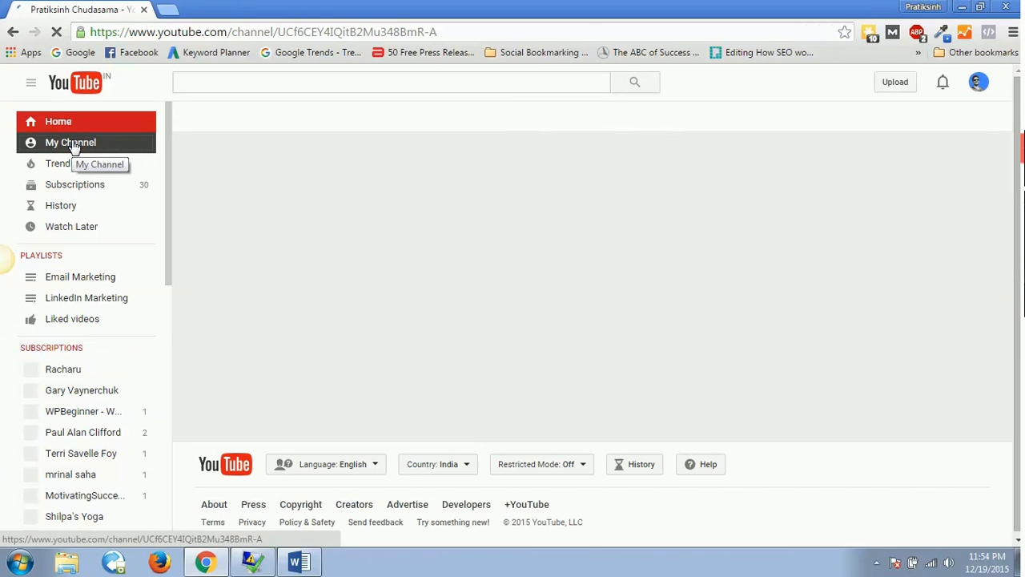
{"action": "left_click", "coordinate": [71, 142]}
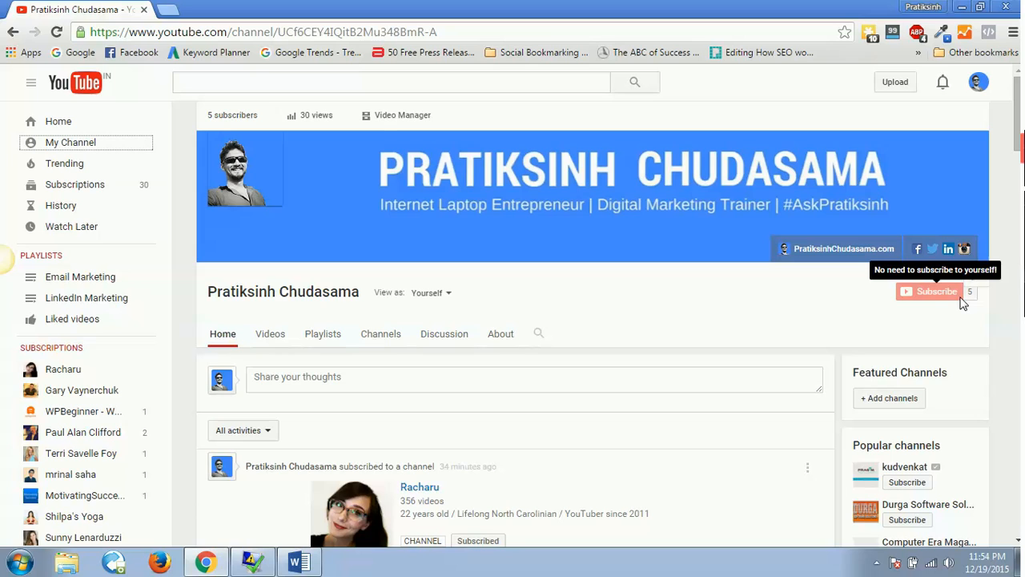
{"action": "mouse_move", "coordinate": [850, 342]}
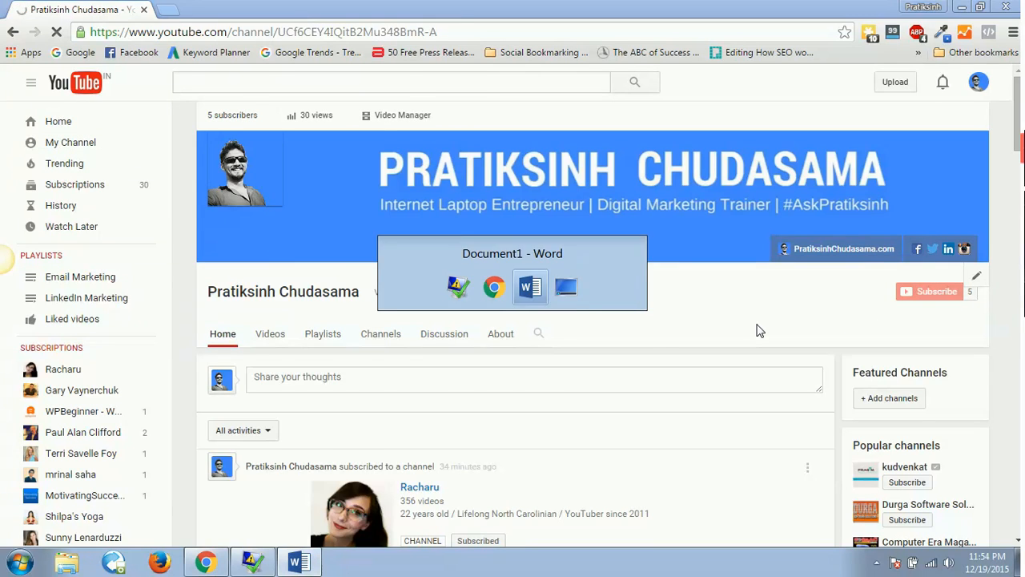
{"action": "left_click", "coordinate": [298, 561]}
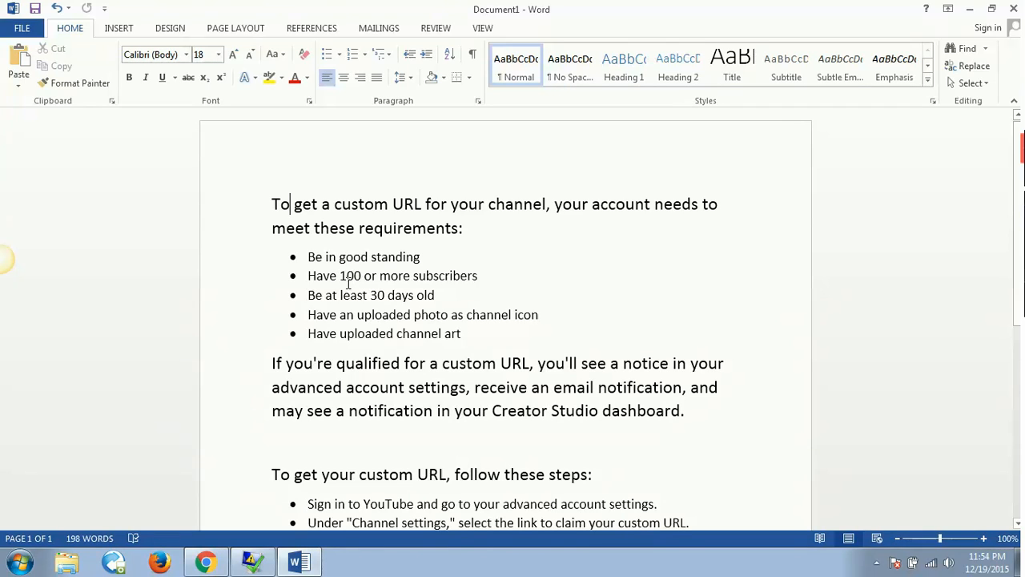
{"action": "mouse_move", "coordinate": [459, 274]}
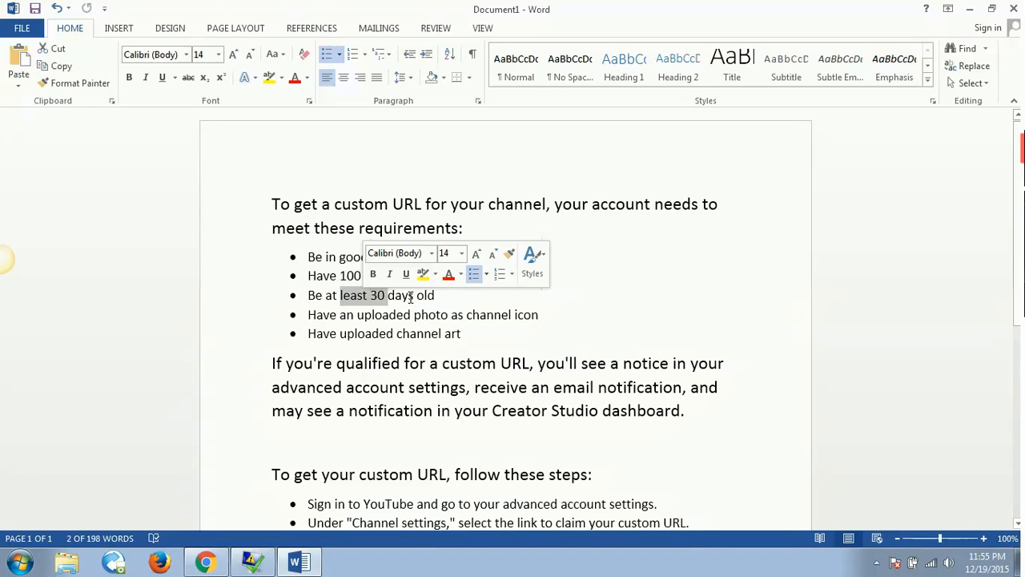
- Compare the channel page against the Word custom URL requirements
{"action": "left_click", "coordinate": [205, 561]}
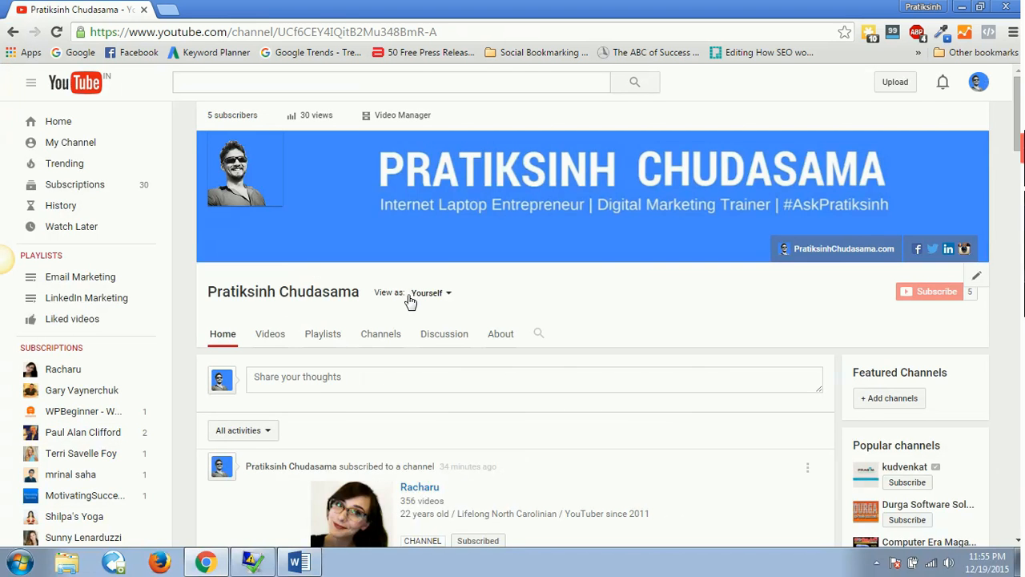
{"action": "mouse_move", "coordinate": [611, 334]}
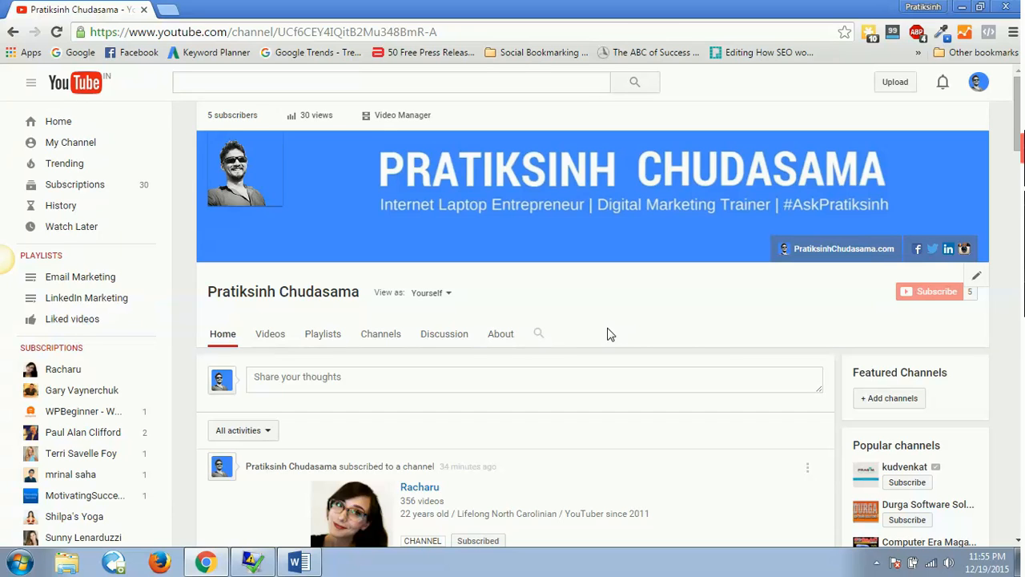
{"action": "left_click", "coordinate": [298, 562]}
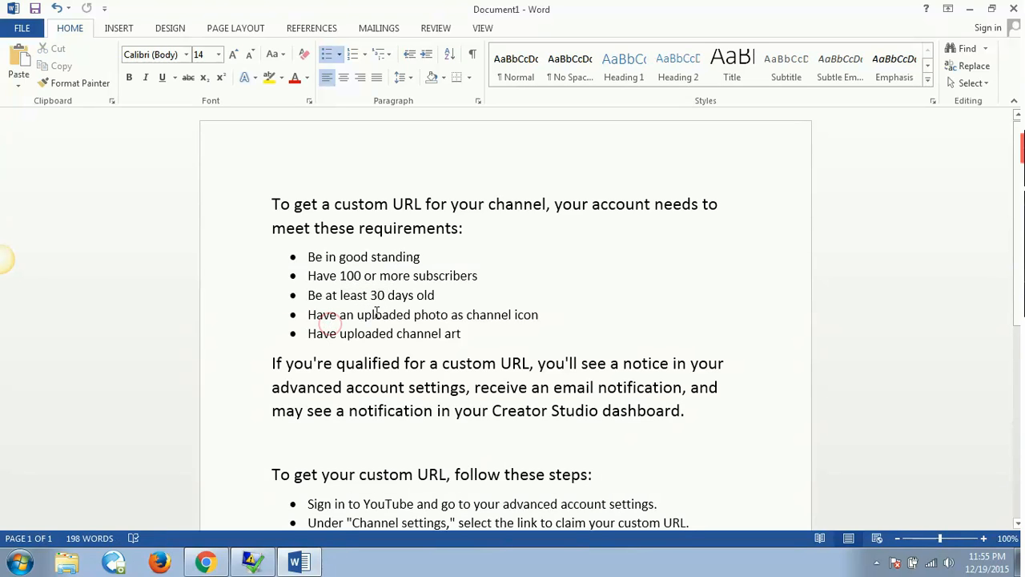
{"action": "left_click", "coordinate": [205, 560]}
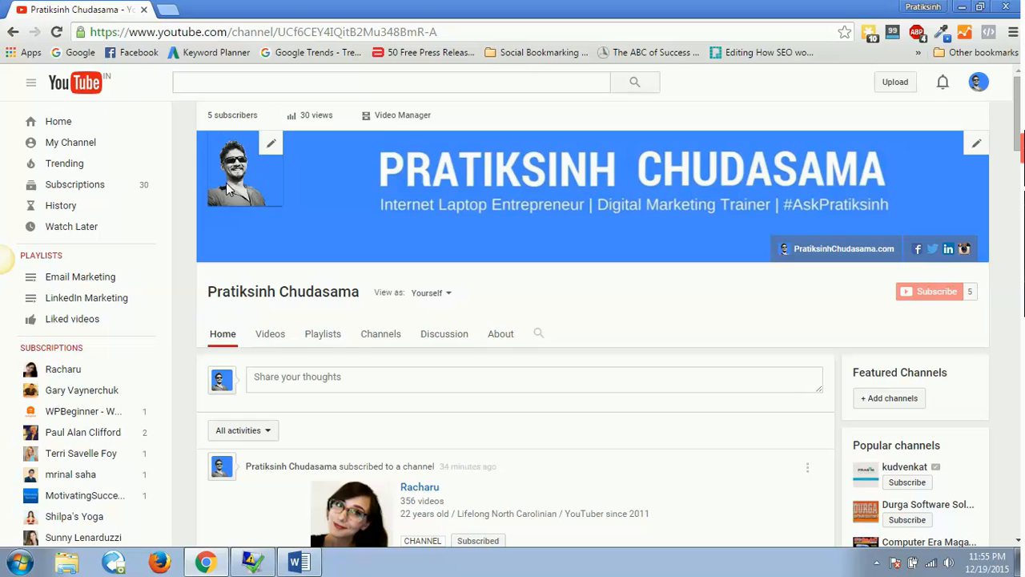
{"action": "left_click", "coordinate": [298, 561]}
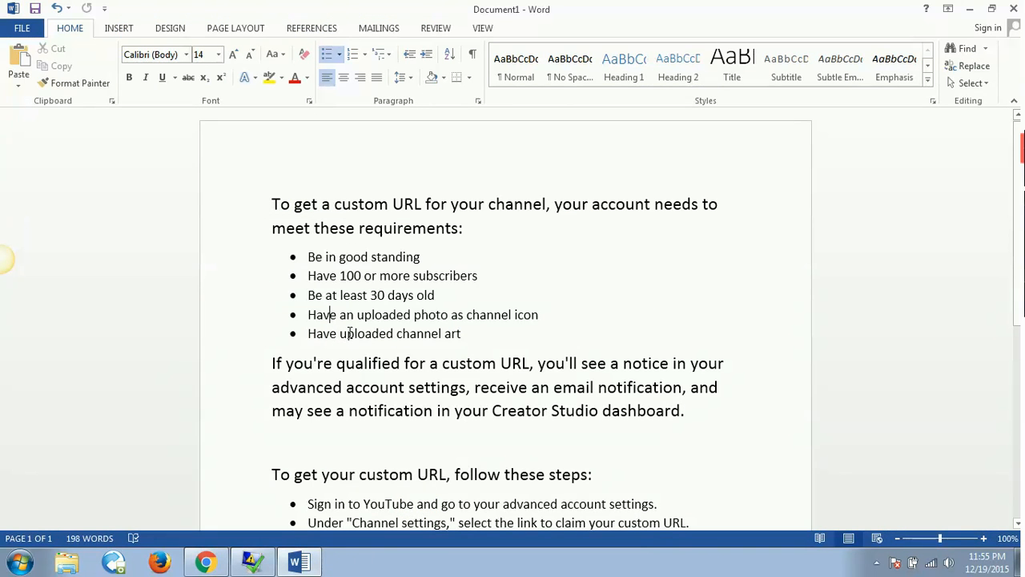
{"action": "left_click", "coordinate": [205, 560]}
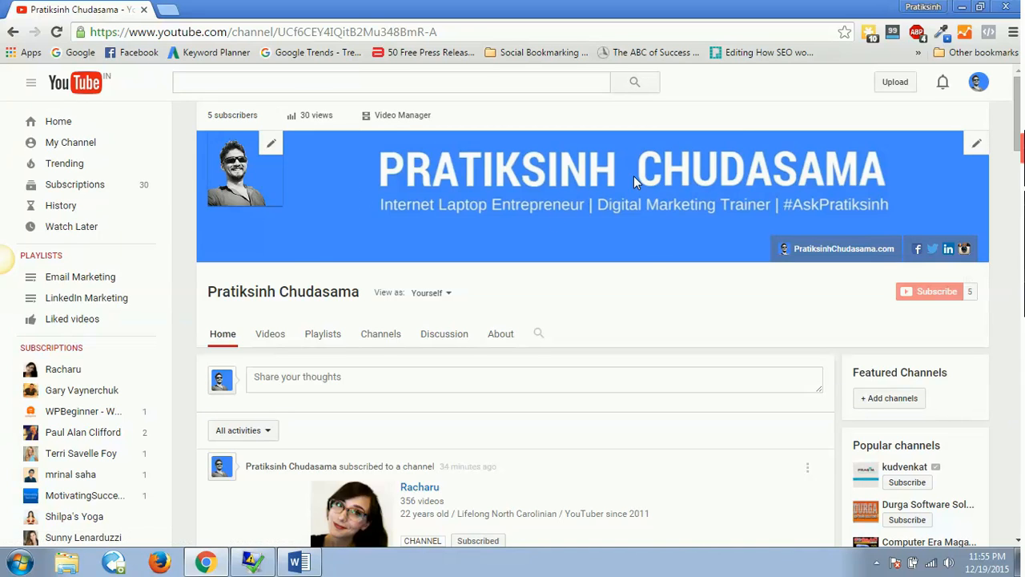
{"action": "left_click", "coordinate": [298, 561]}
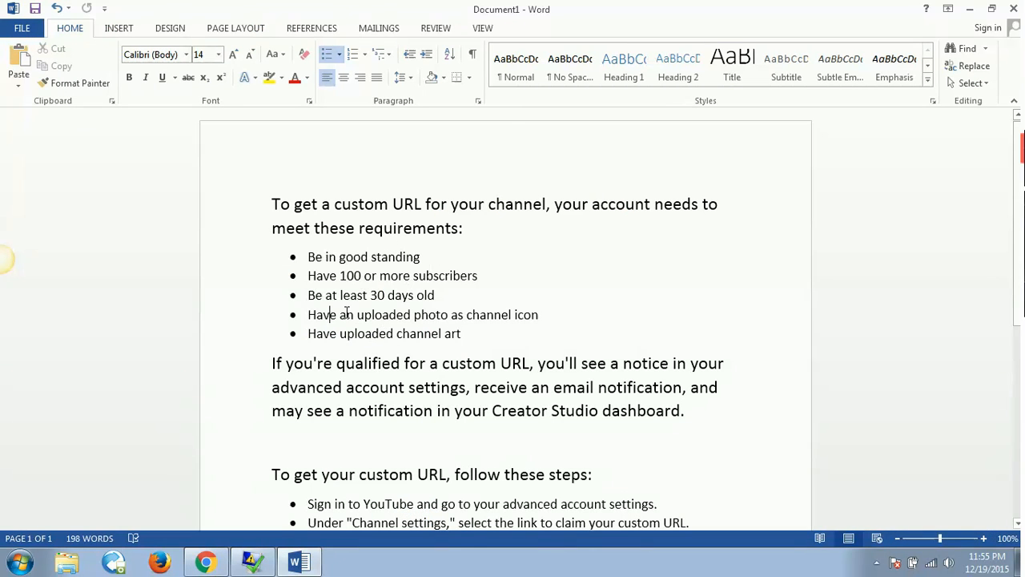
- Highlight the 'Have 100 or more subscribers' requirement in yellow and return to YouTube
{"action": "double_click", "coordinate": [394, 276]}
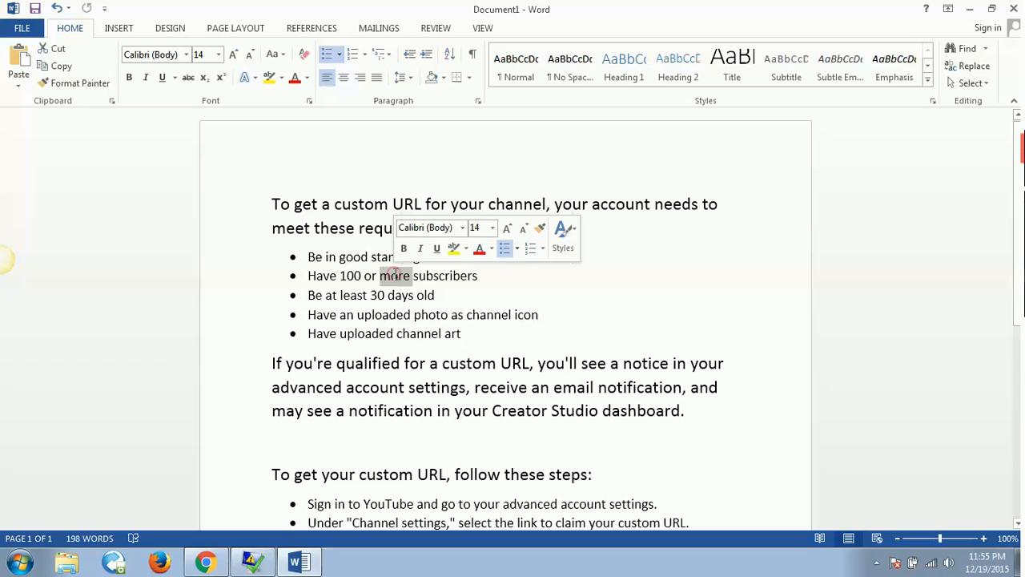
{"action": "triple_click", "coordinate": [392, 275]}
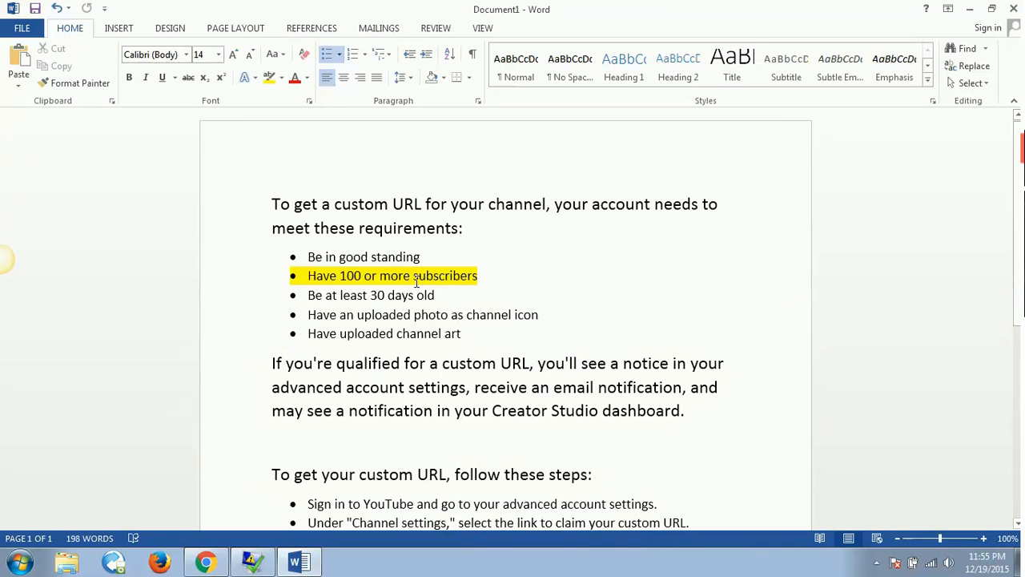
{"action": "left_click", "coordinate": [205, 561]}
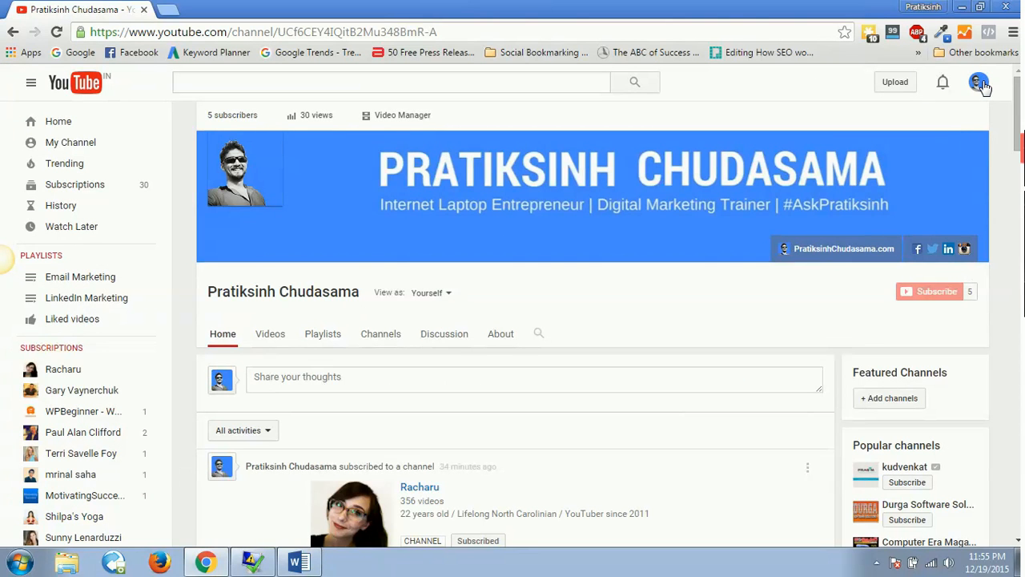
- Reopen Advanced account settings and follow the 'Claim it here' custom URL link
{"action": "left_click", "coordinate": [978, 81]}
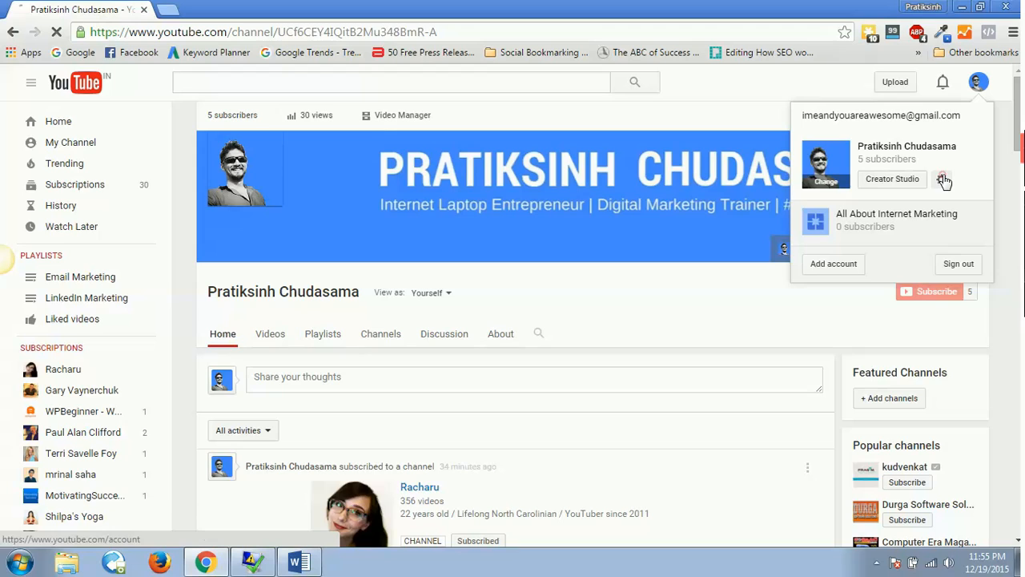
{"action": "left_click", "coordinate": [945, 179]}
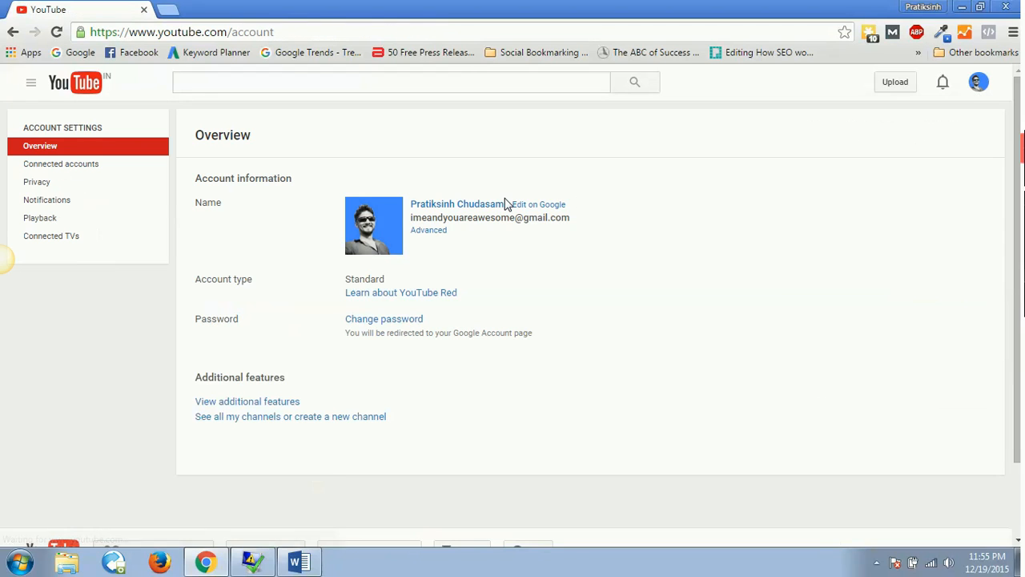
{"action": "left_click", "coordinate": [429, 230]}
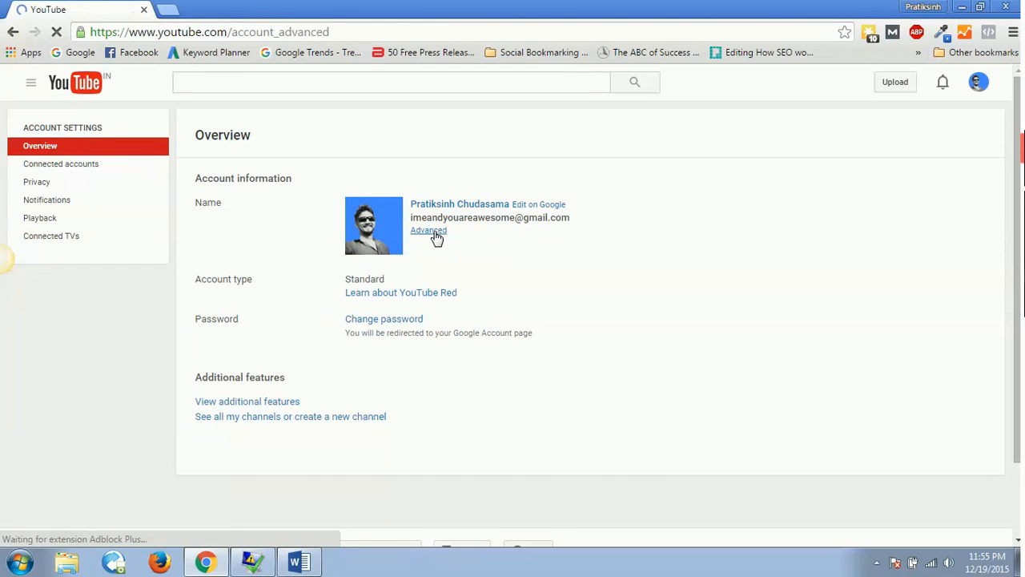
{"action": "left_click", "coordinate": [429, 230]}
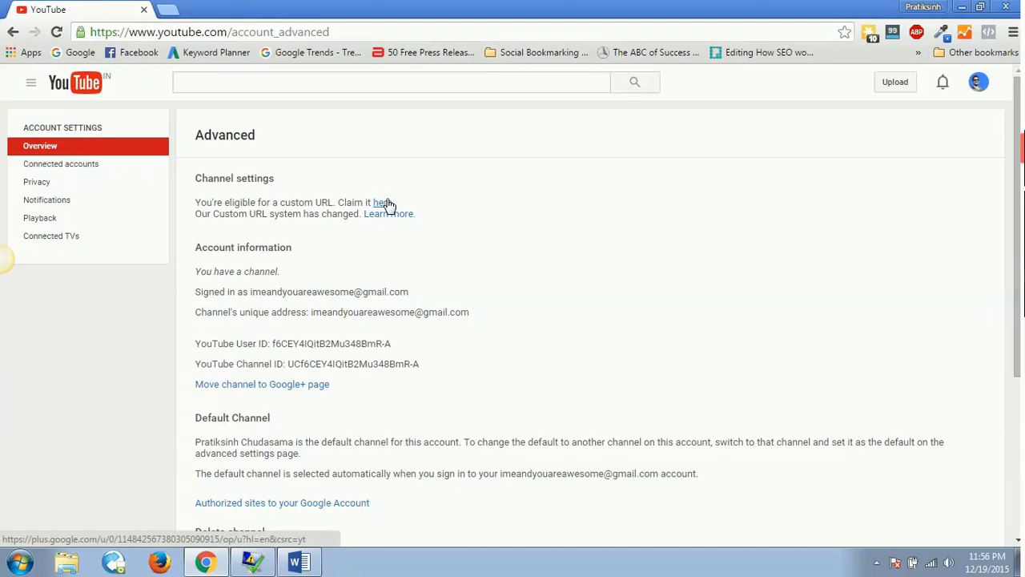
{"action": "left_click", "coordinate": [262, 384]}
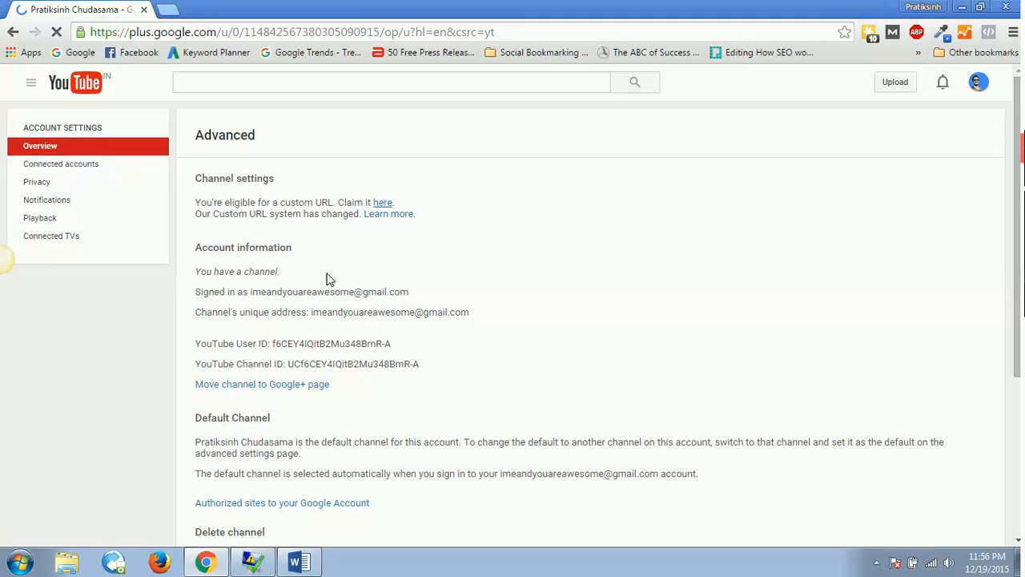
{"action": "mouse_move", "coordinate": [338, 316]}
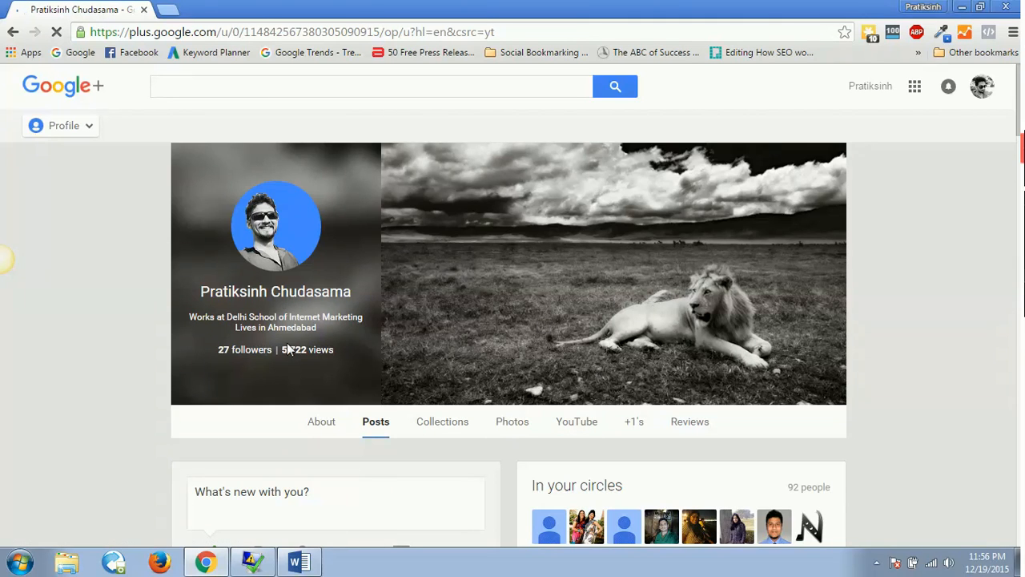
{"action": "left_click", "coordinate": [299, 560]}
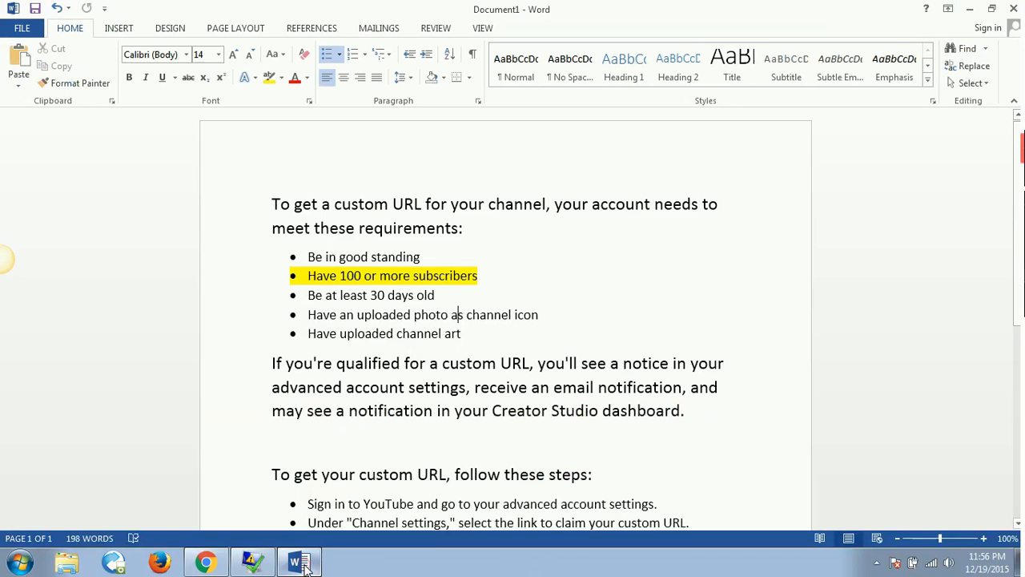
{"action": "left_click", "coordinate": [337, 362]}
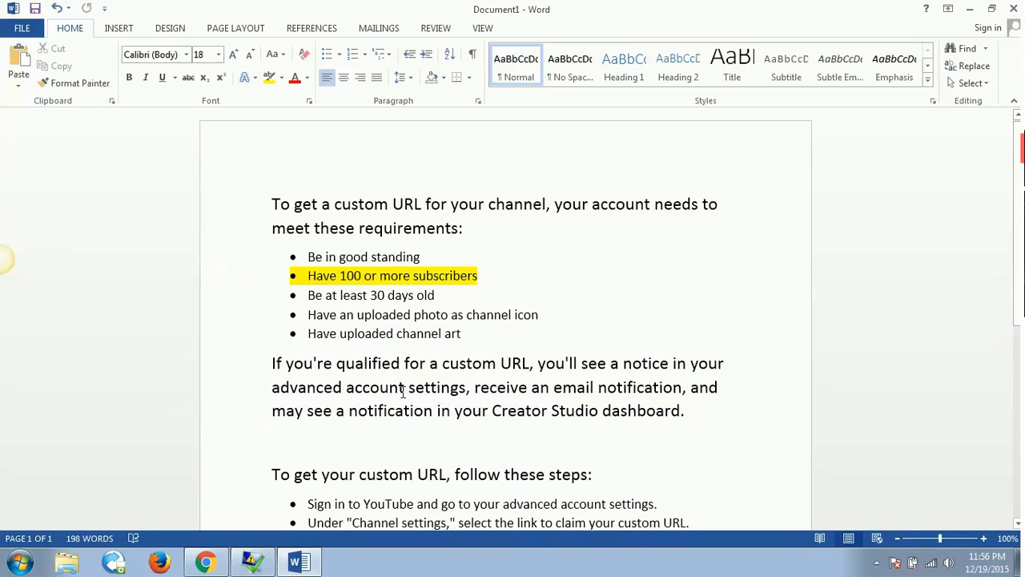
{"action": "mouse_move", "coordinate": [482, 392]}
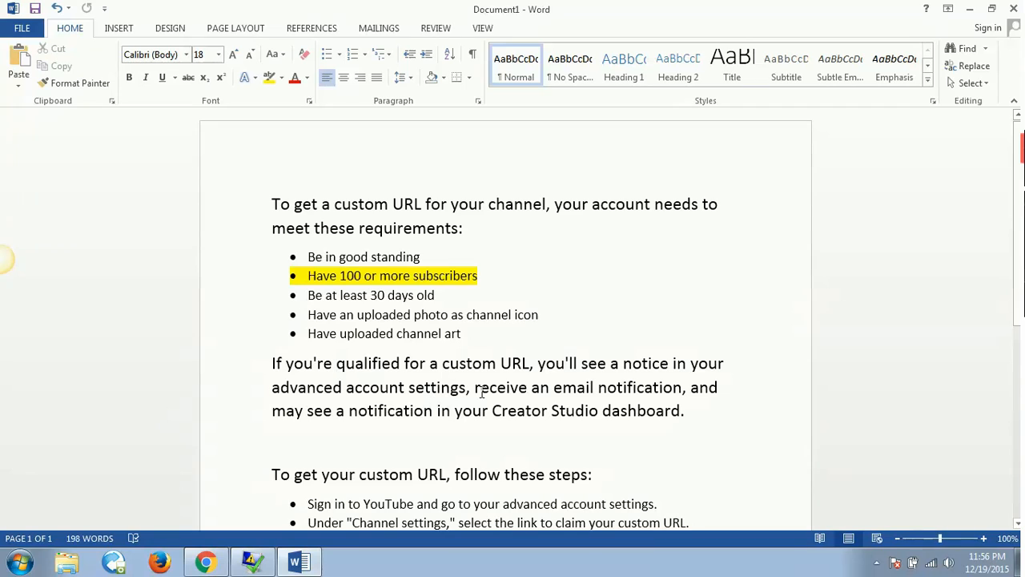
{"action": "mouse_move", "coordinate": [615, 391]}
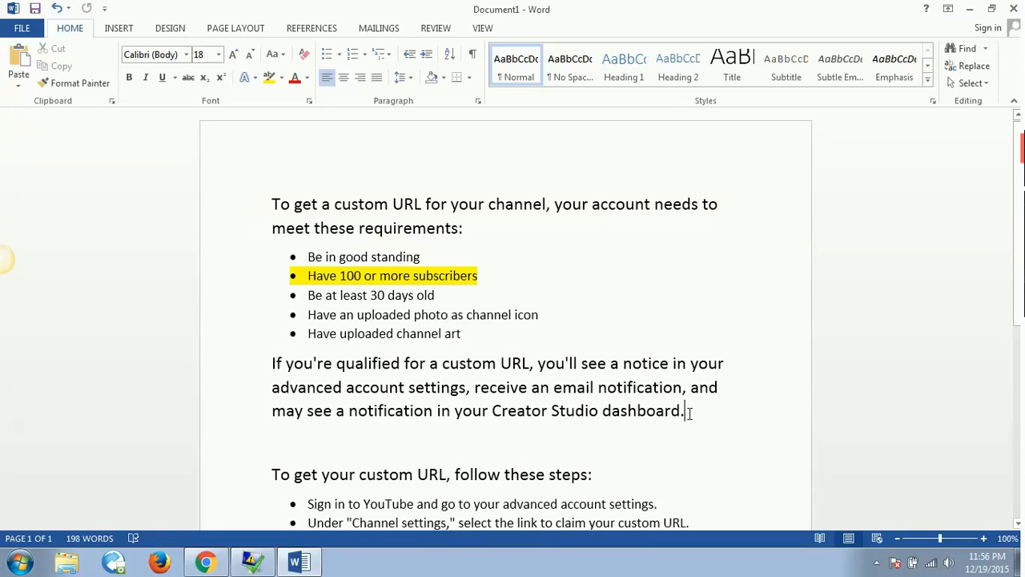
{"action": "scroll", "scroll_direction": "down", "scroll_amount": 3}
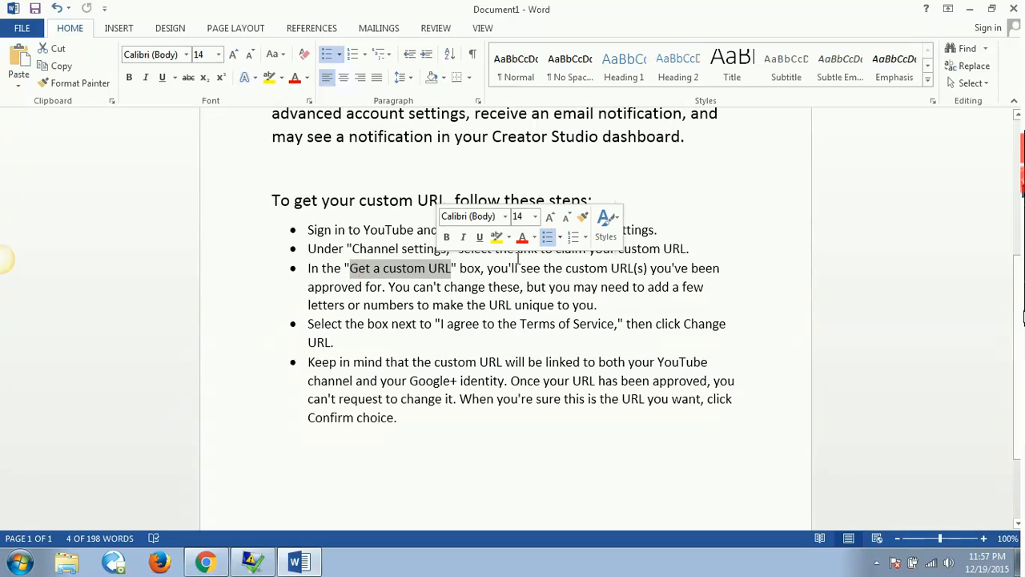
{"action": "left_click", "coordinate": [360, 291]}
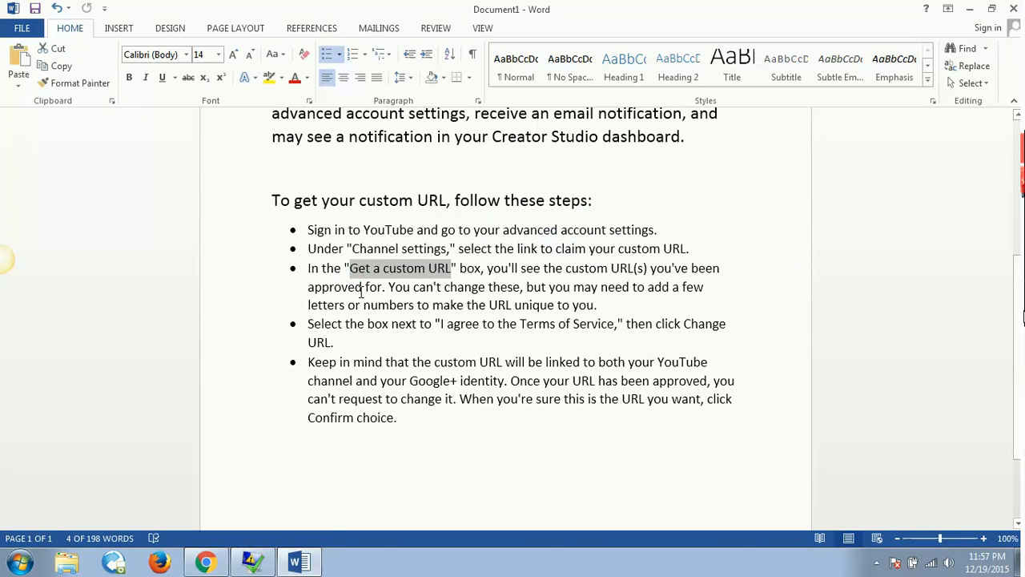
{"action": "left_click", "coordinate": [424, 324]}
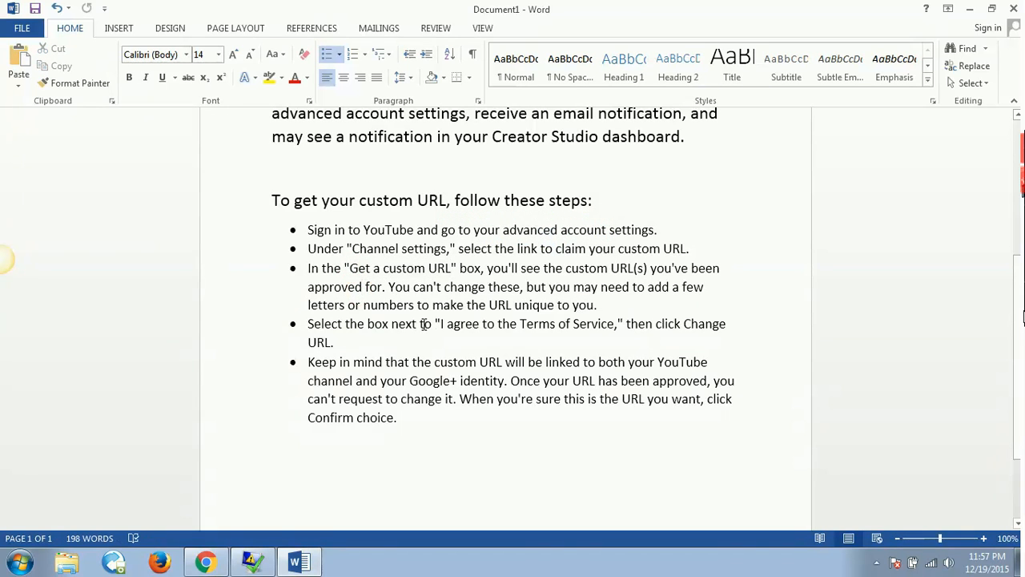
{"action": "left_click", "coordinate": [205, 561]}
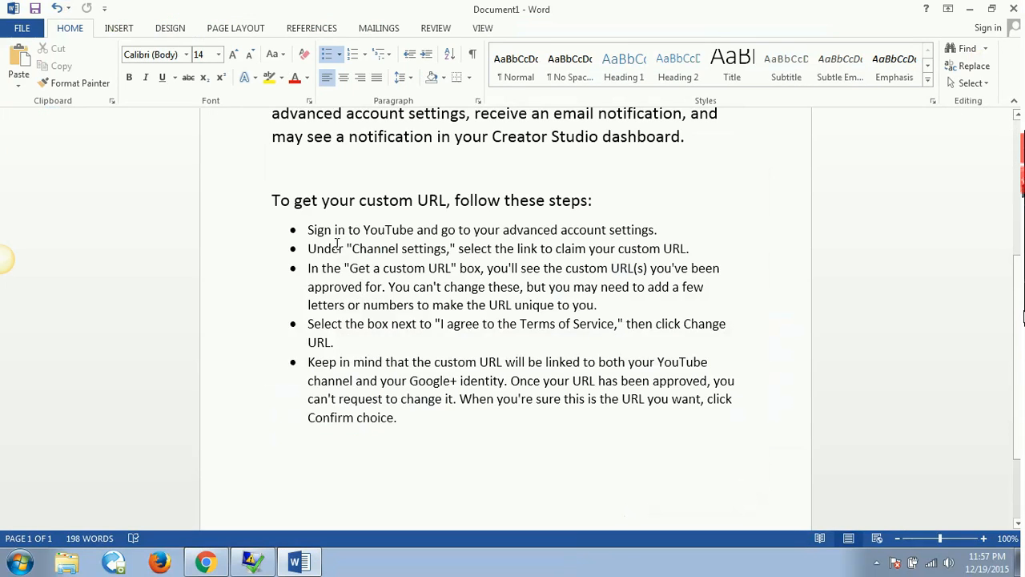
{"action": "double_click", "coordinate": [399, 268]}
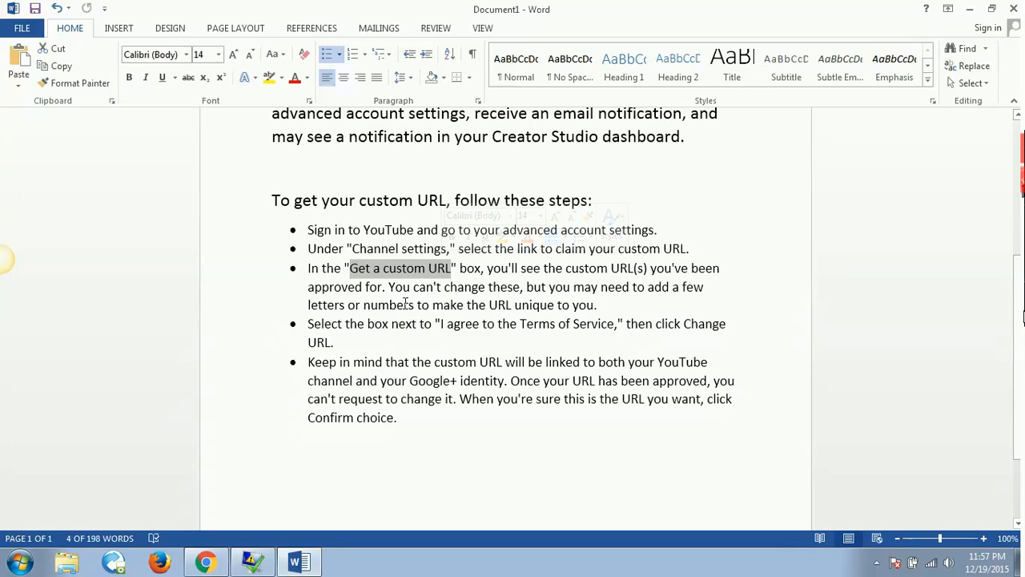
{"action": "left_click", "coordinate": [206, 561]}
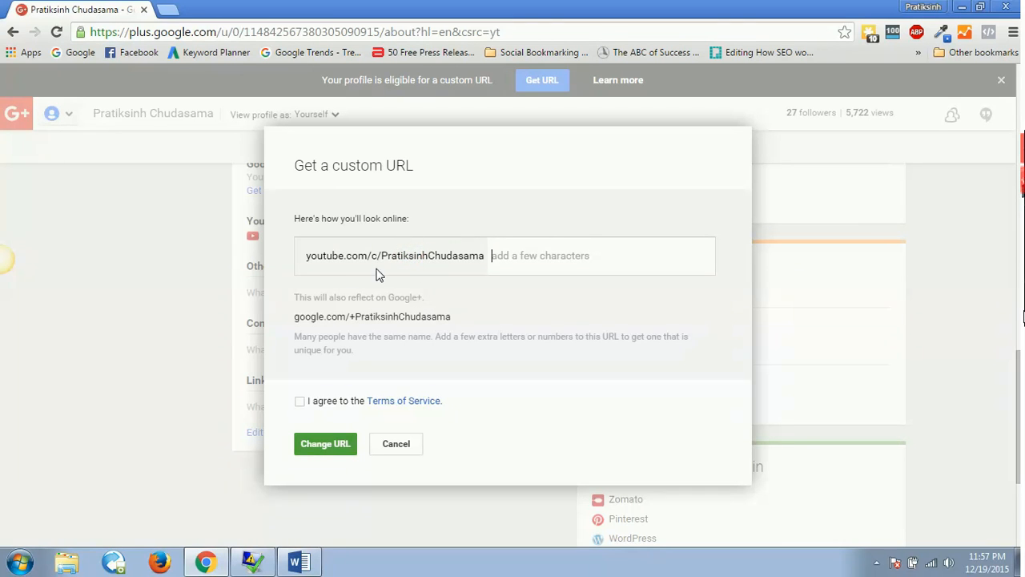
{"action": "mouse_move", "coordinate": [415, 271]}
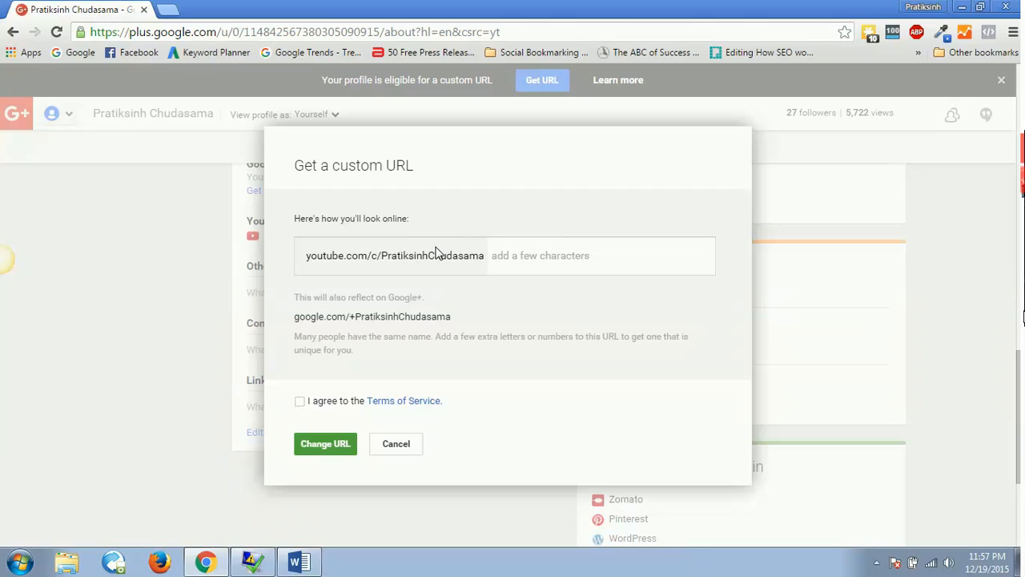
- Try appending 'videos', keep youtube.com/c/PratiksinhChudasama instead, and agree to the Terms of Service
{"action": "left_click", "coordinate": [537, 255]}
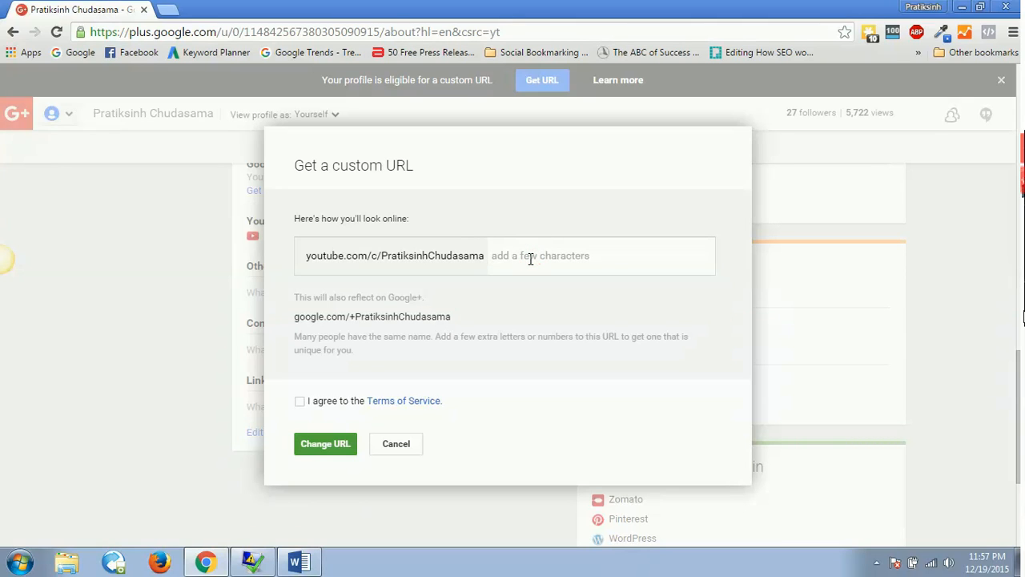
{"action": "type", "text": "video"}
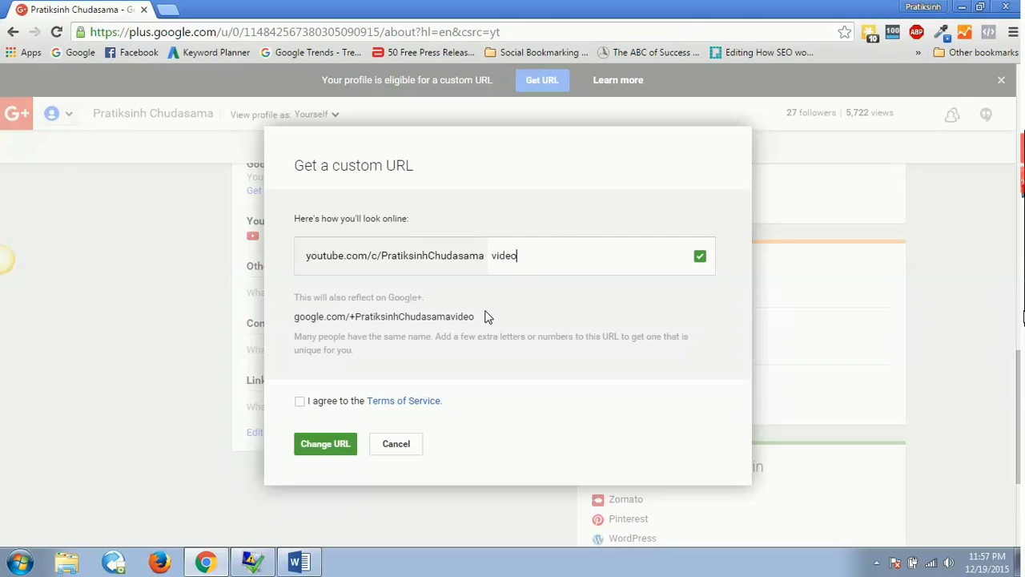
{"action": "type", "text": "s"}
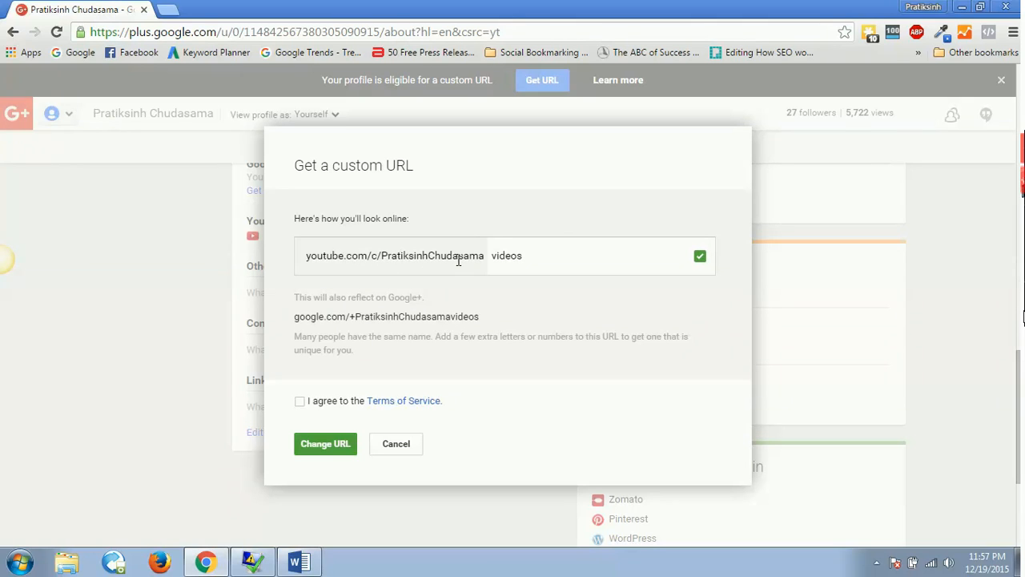
{"action": "mouse_move", "coordinate": [560, 248]}
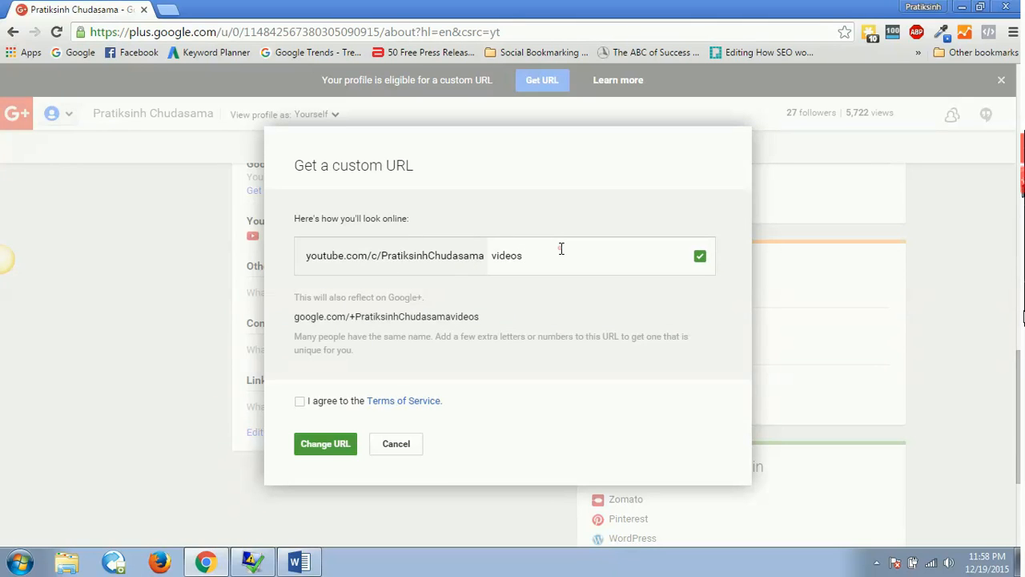
{"action": "double_click", "coordinate": [506, 255]}
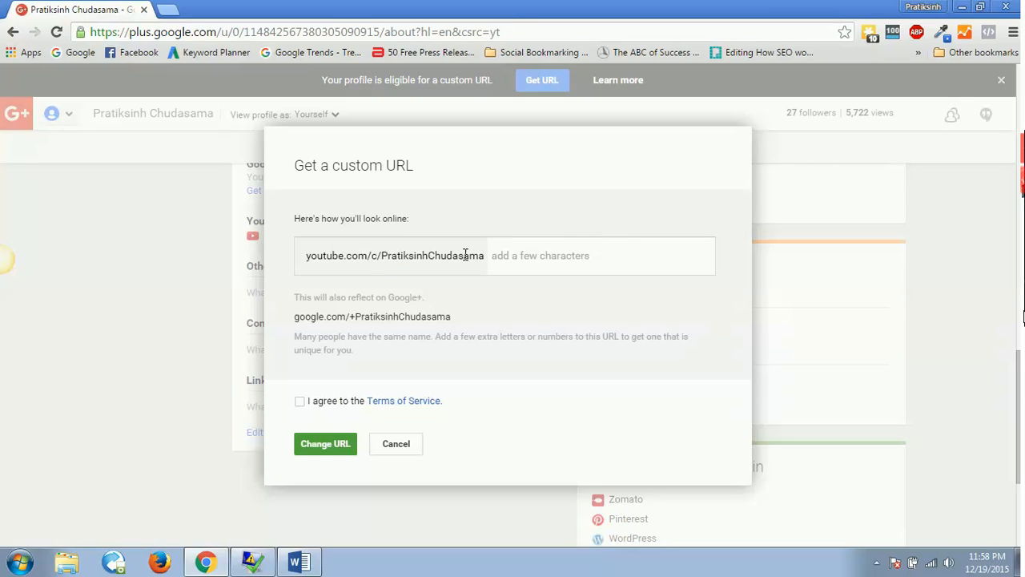
{"action": "left_click", "coordinate": [299, 400]}
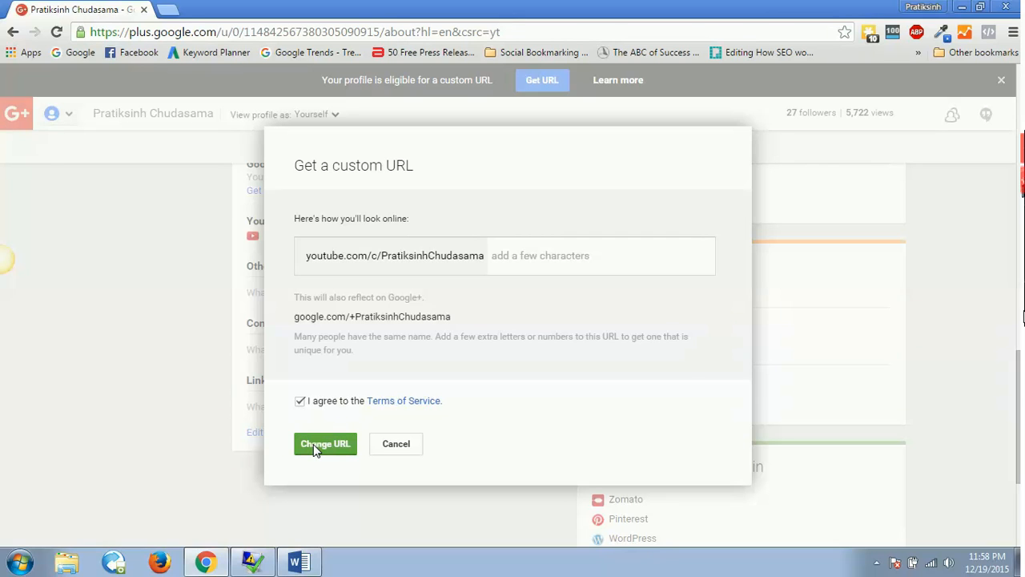
{"action": "mouse_move", "coordinate": [396, 444]}
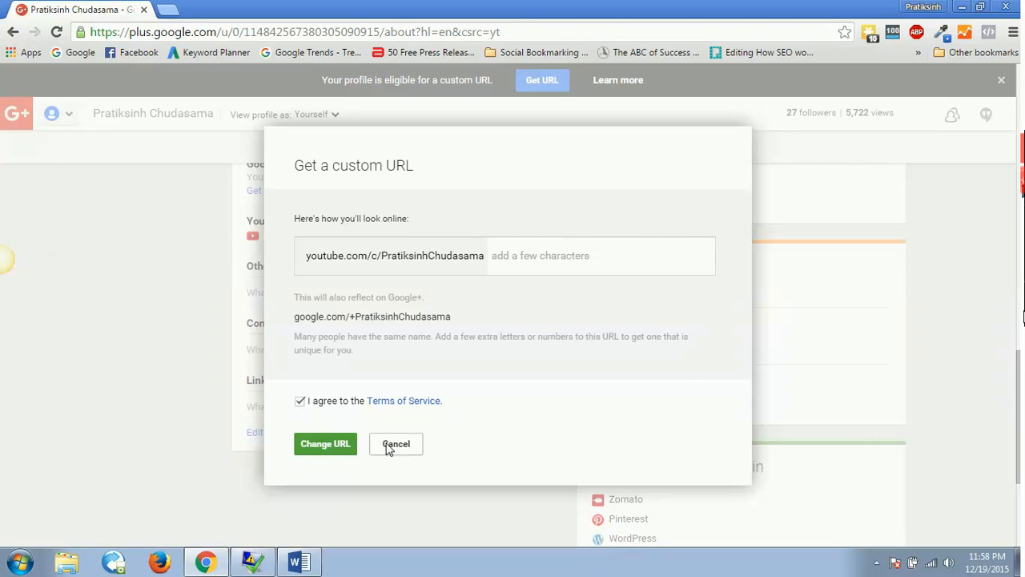
- Cancel the custom URL dialog and scroll the About page to the Links section
{"action": "left_click", "coordinate": [396, 444]}
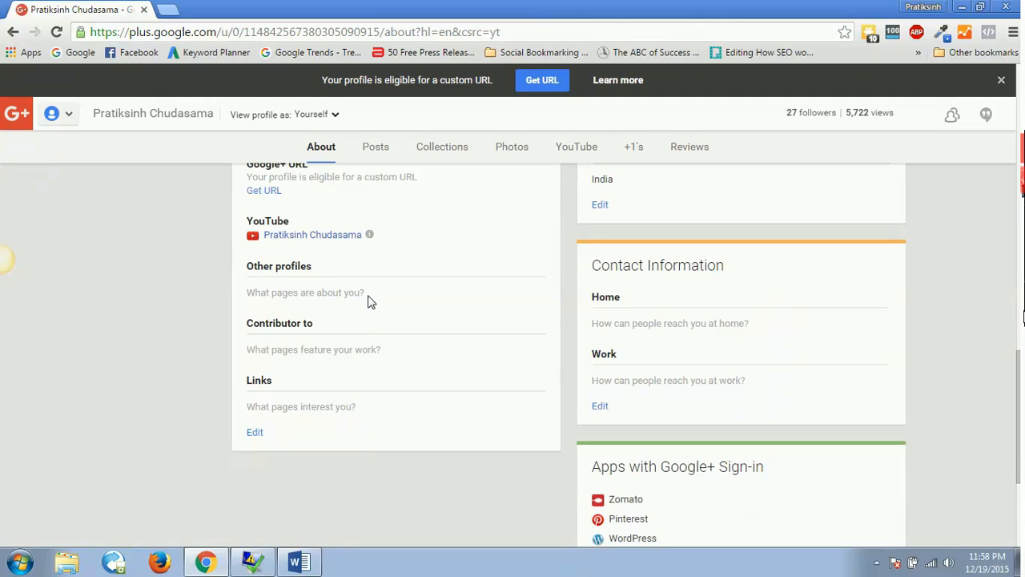
{"action": "mouse_move", "coordinate": [468, 297]}
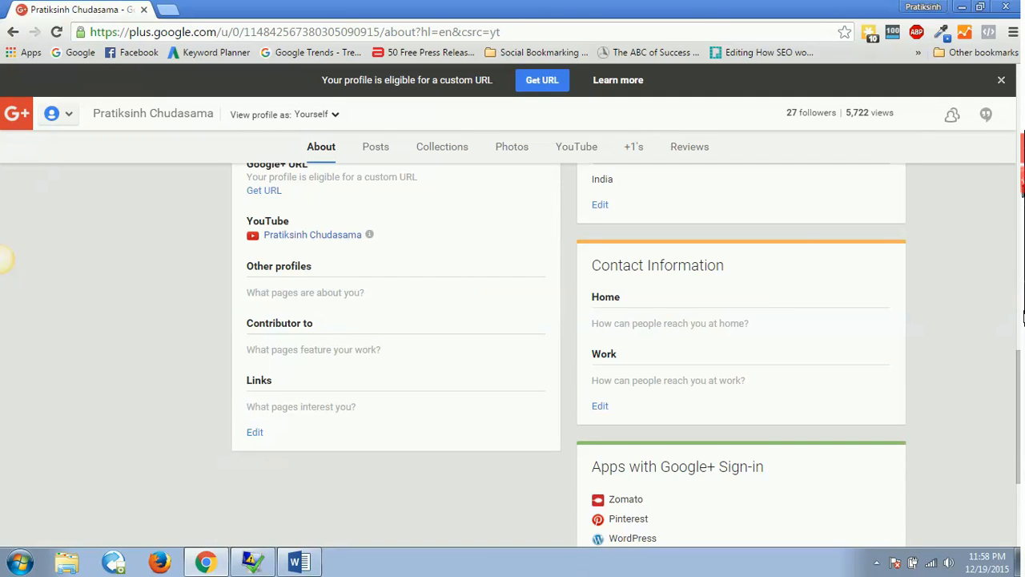
{"action": "scroll", "scroll_direction": "up", "scroll_amount": 3}
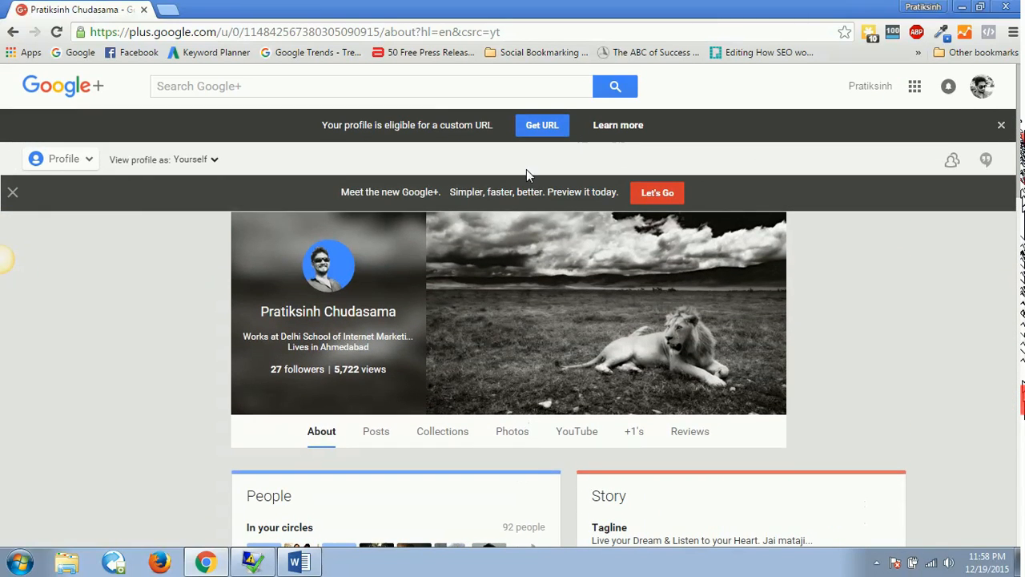
{"action": "mouse_move", "coordinate": [461, 361]}
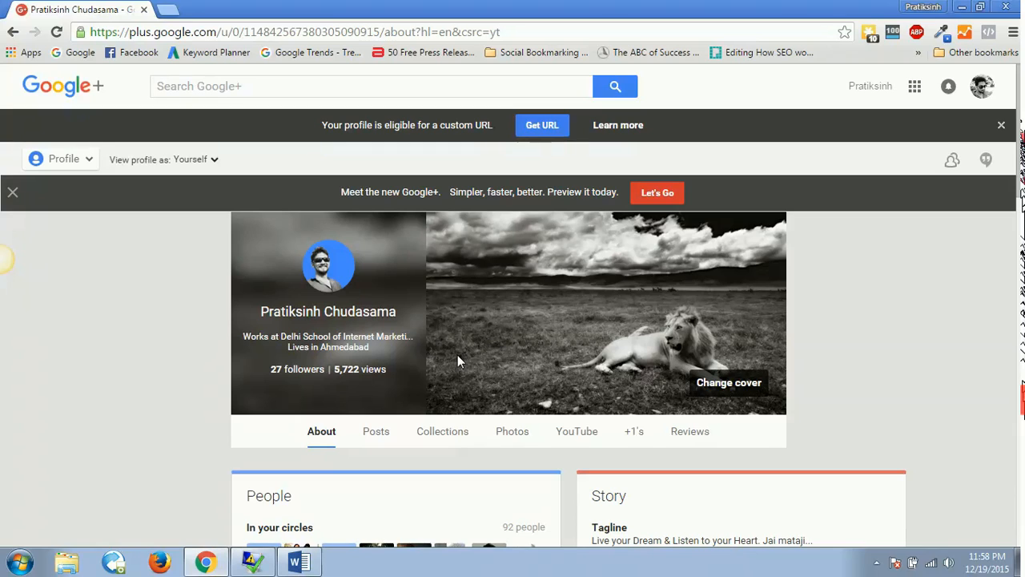
{"action": "mouse_move", "coordinate": [613, 191]}
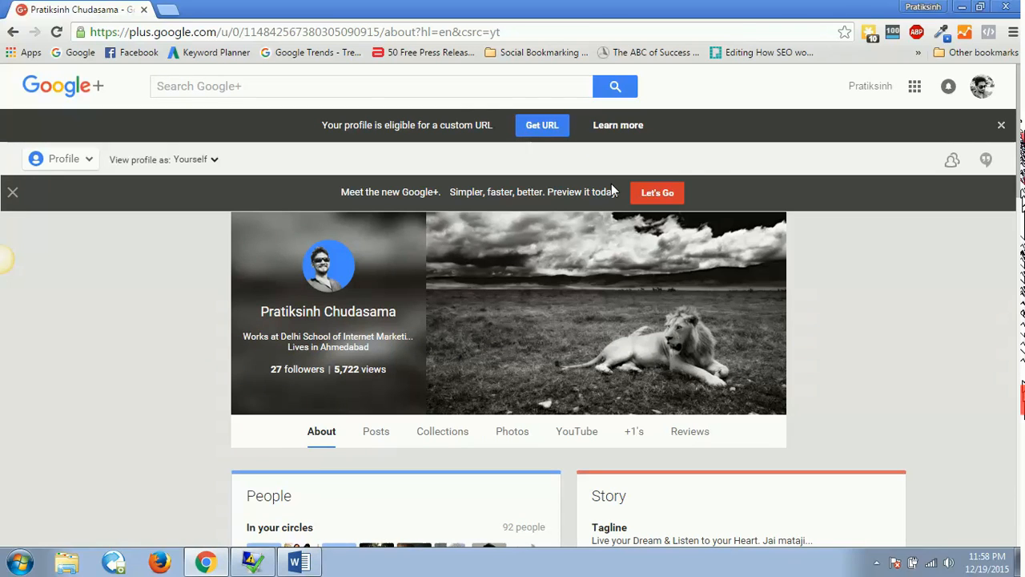
{"action": "mouse_move", "coordinate": [879, 244]}
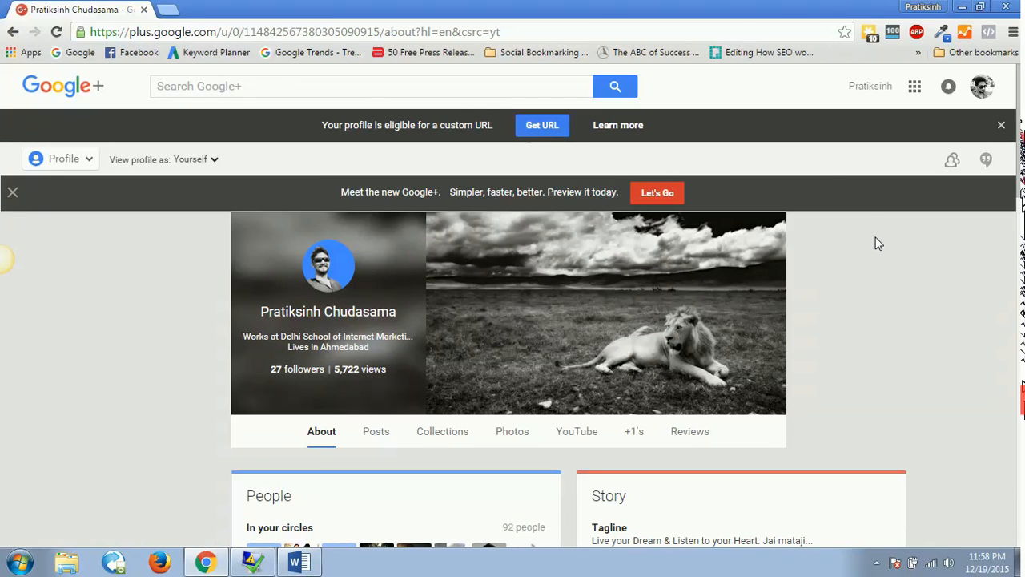
{"action": "scroll", "scroll_direction": "down", "scroll_amount": 3}
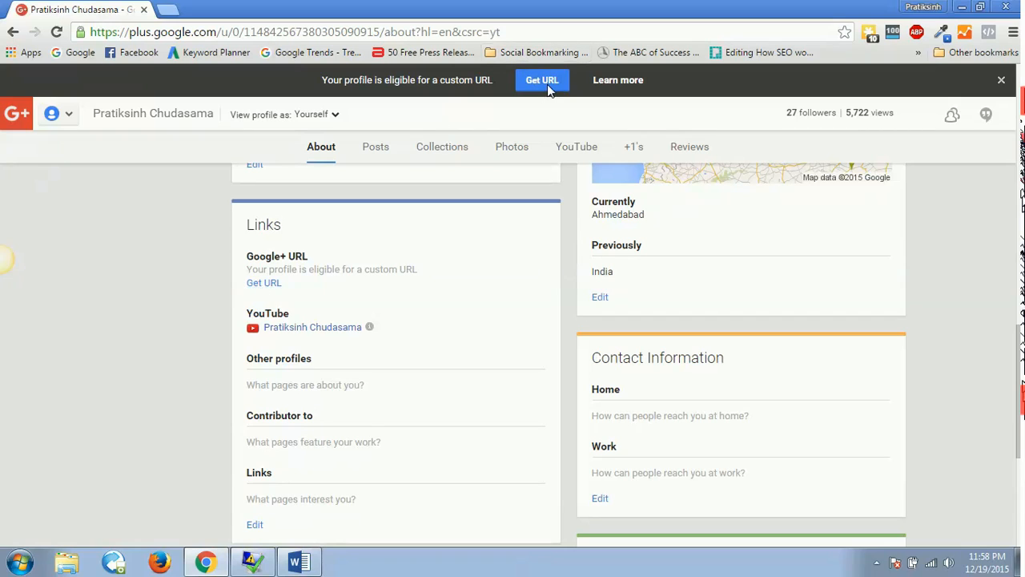
{"action": "mouse_move", "coordinate": [264, 283]}
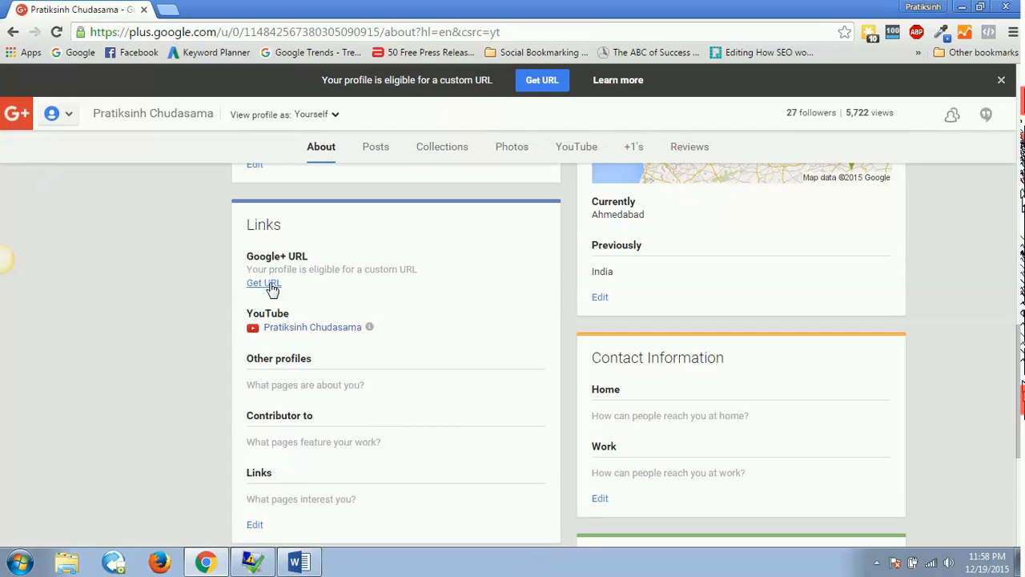
- Agree to the terms and submit the custom URL youtube.com/c/PratiksinhChudasamaIsAwesome
{"action": "left_click", "coordinate": [264, 282]}
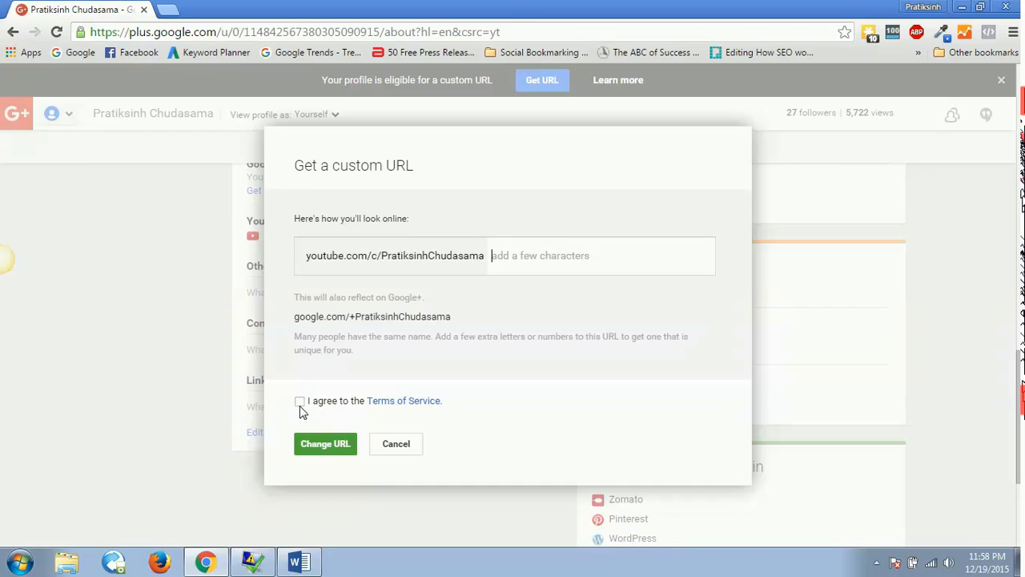
{"action": "left_click", "coordinate": [300, 400]}
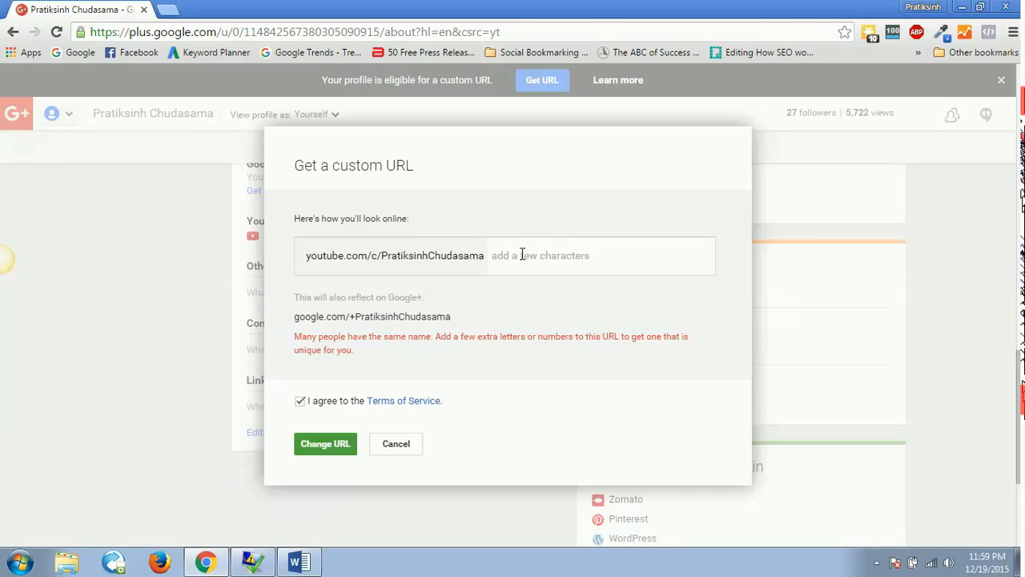
{"action": "left_click", "coordinate": [528, 256]}
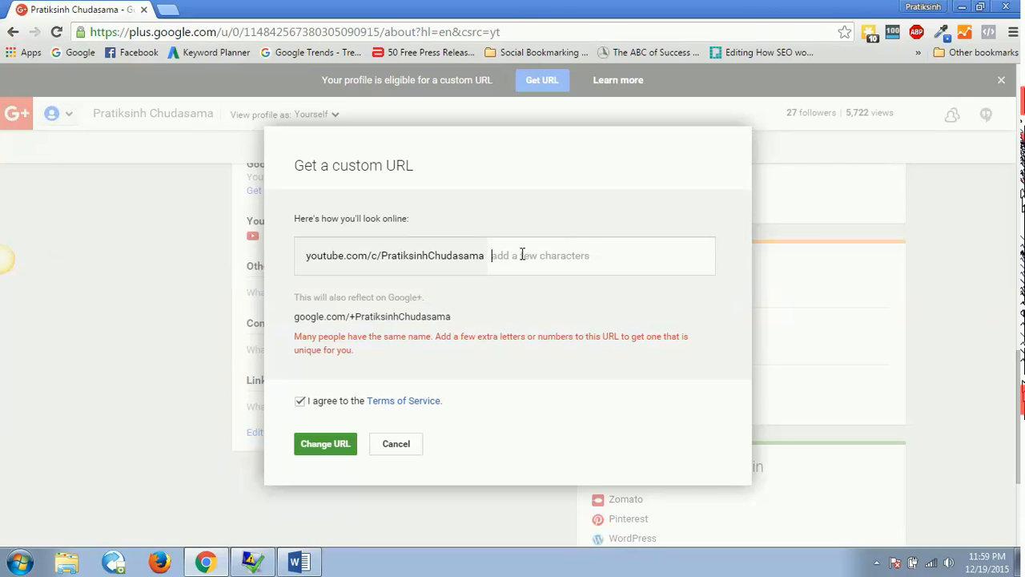
{"action": "type", "text": "isa"}
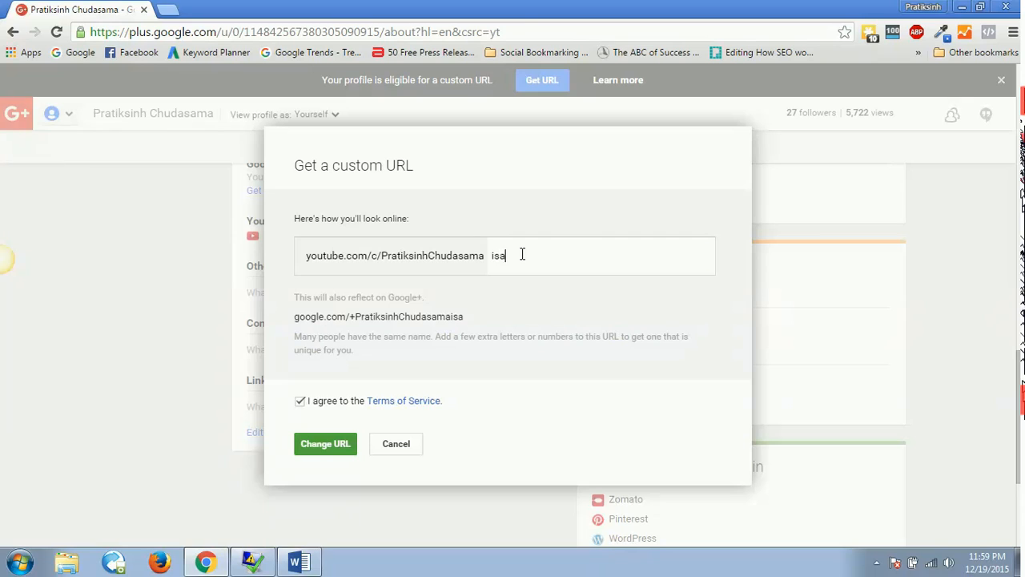
{"action": "type", "text": "wesome"}
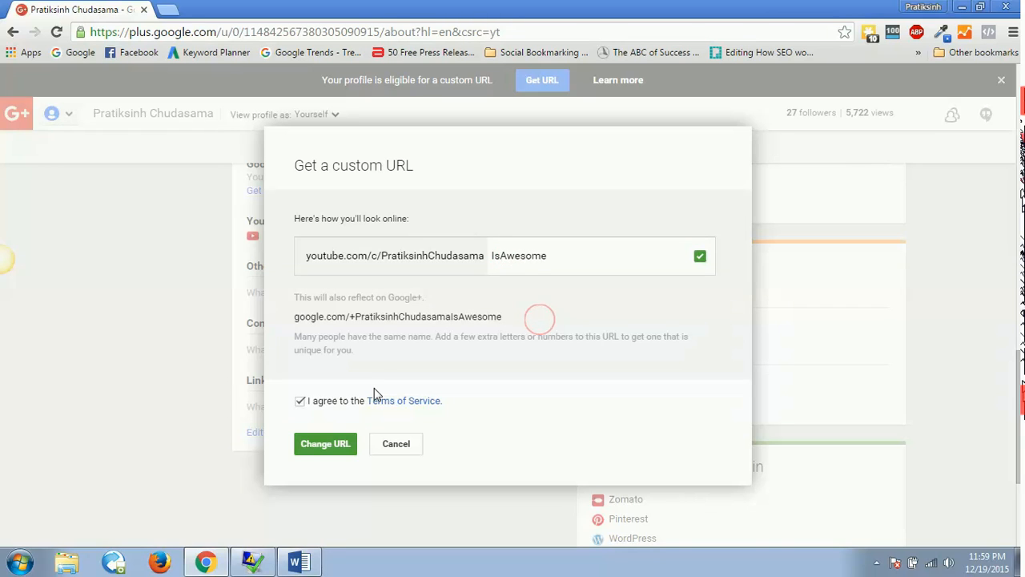
{"action": "left_click", "coordinate": [325, 444]}
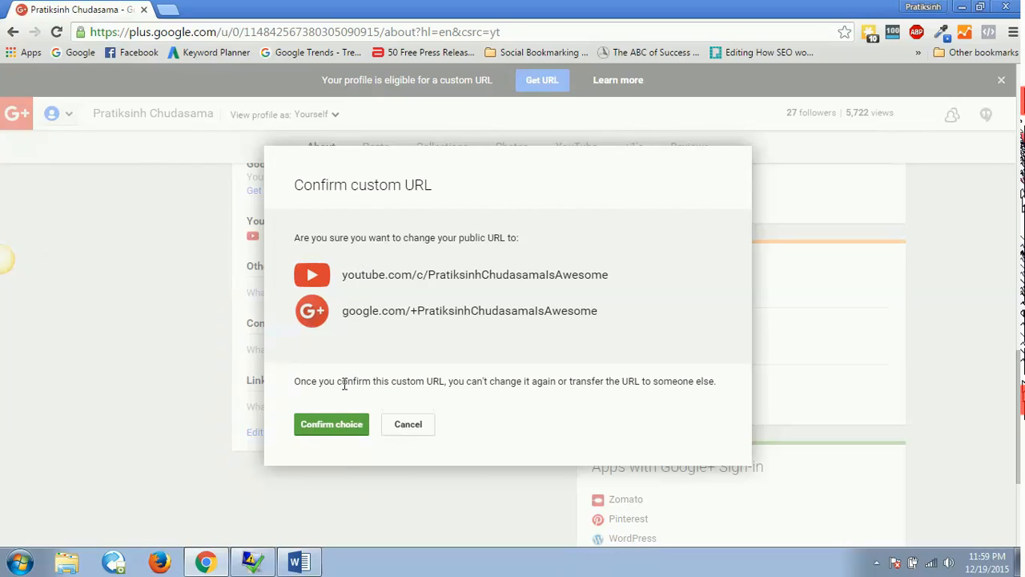
{"action": "mouse_move", "coordinate": [366, 295]}
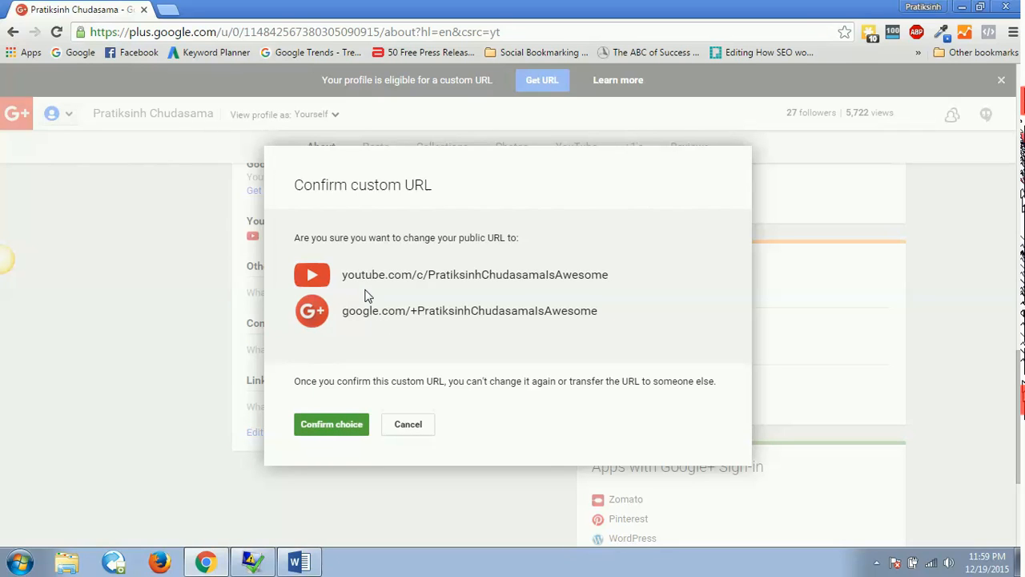
{"action": "mouse_move", "coordinate": [412, 288]}
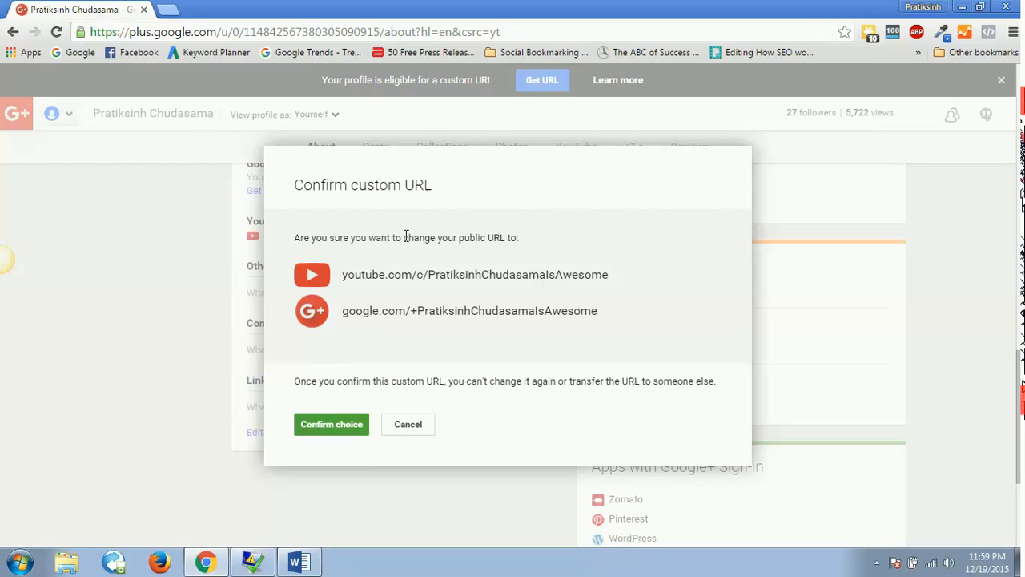
{"action": "mouse_move", "coordinate": [400, 281]}
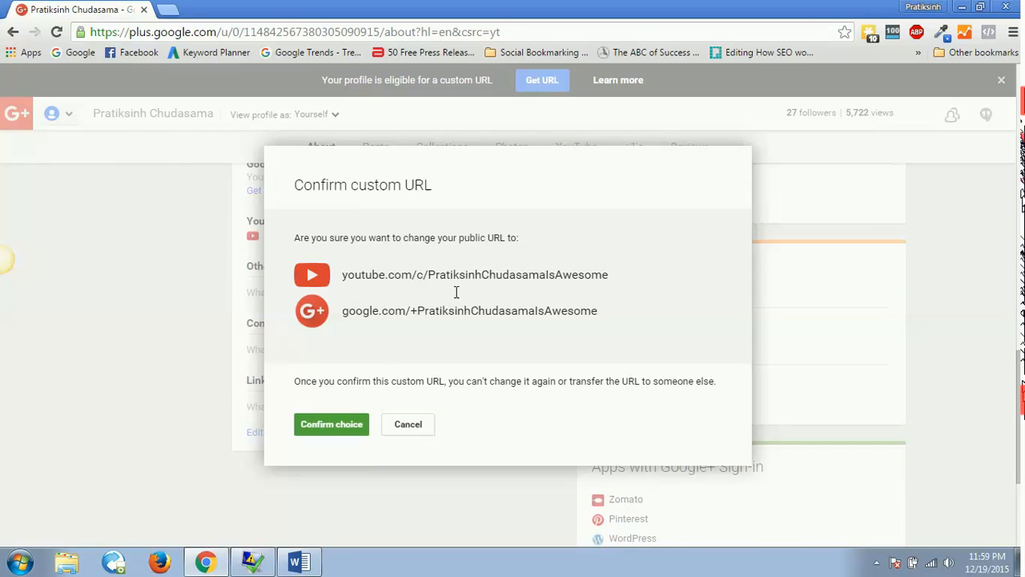
{"action": "mouse_move", "coordinate": [392, 382]}
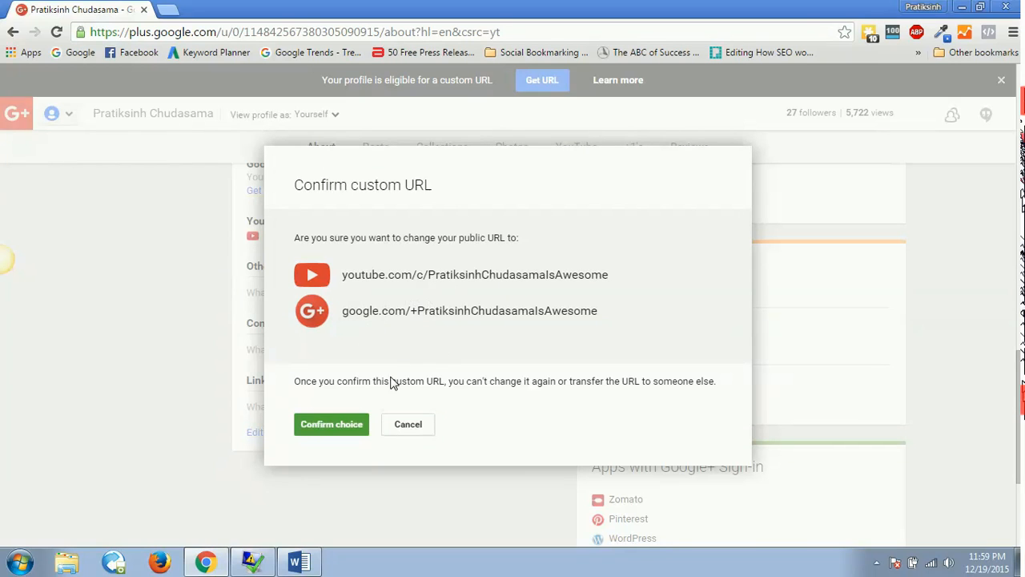
- Confirm claiming PratiksinhChudasamaIsAwesome as the channel's custom URL
{"action": "left_click", "coordinate": [331, 424]}
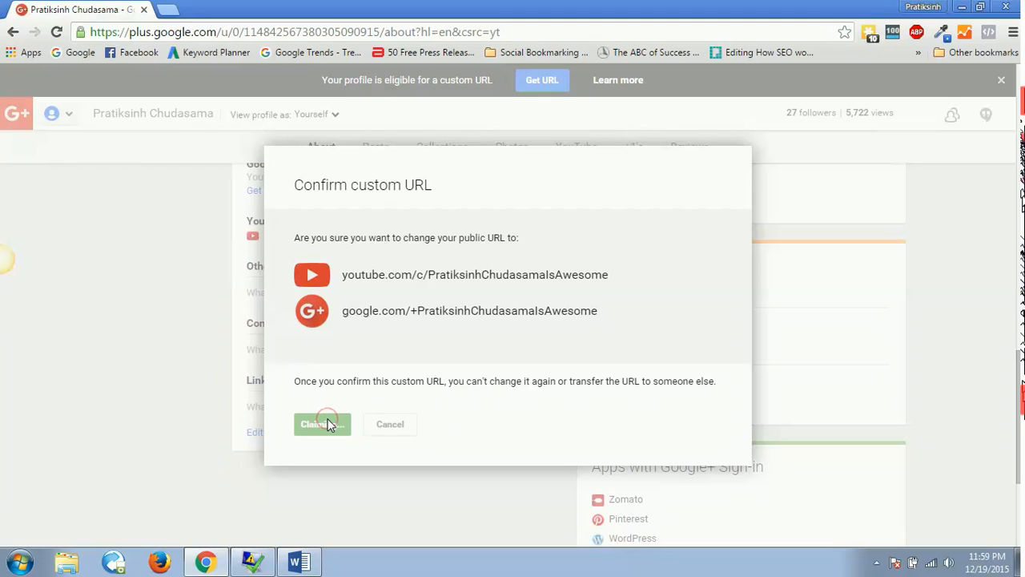
{"action": "left_click", "coordinate": [322, 424]}
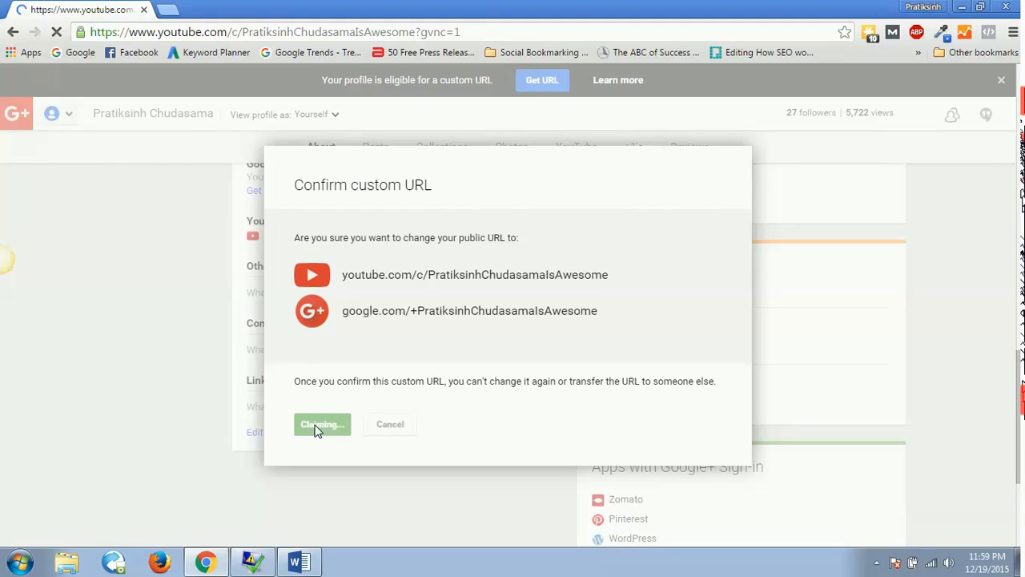
- Load youtube.com/c/PratiksinhChudasamaIsAwesome with '?gvnc=1' removed from the address
{"action": "left_click", "coordinate": [321, 424]}
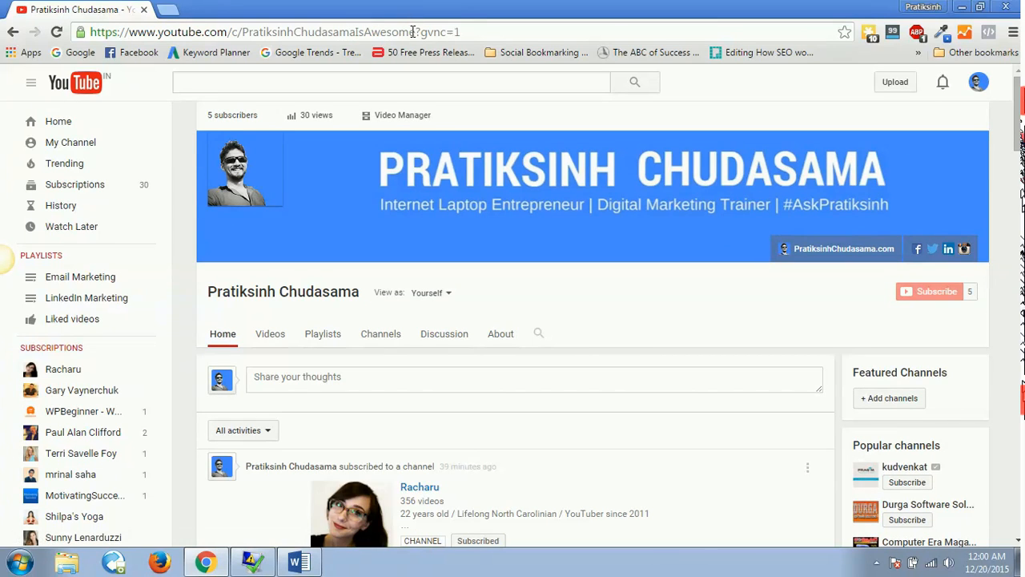
{"action": "double_click", "coordinate": [436, 32]}
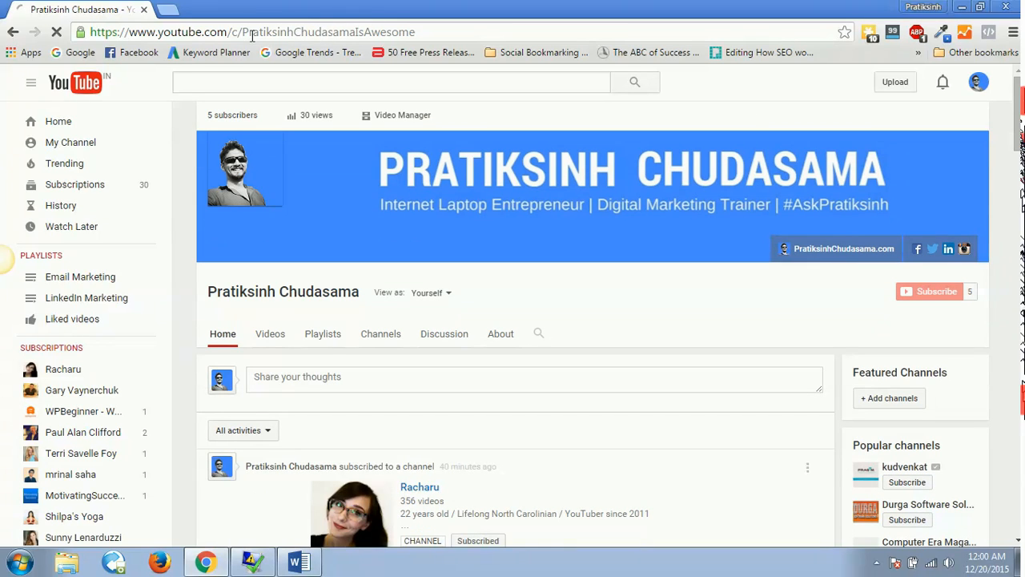
{"action": "left_click", "coordinate": [241, 32]}
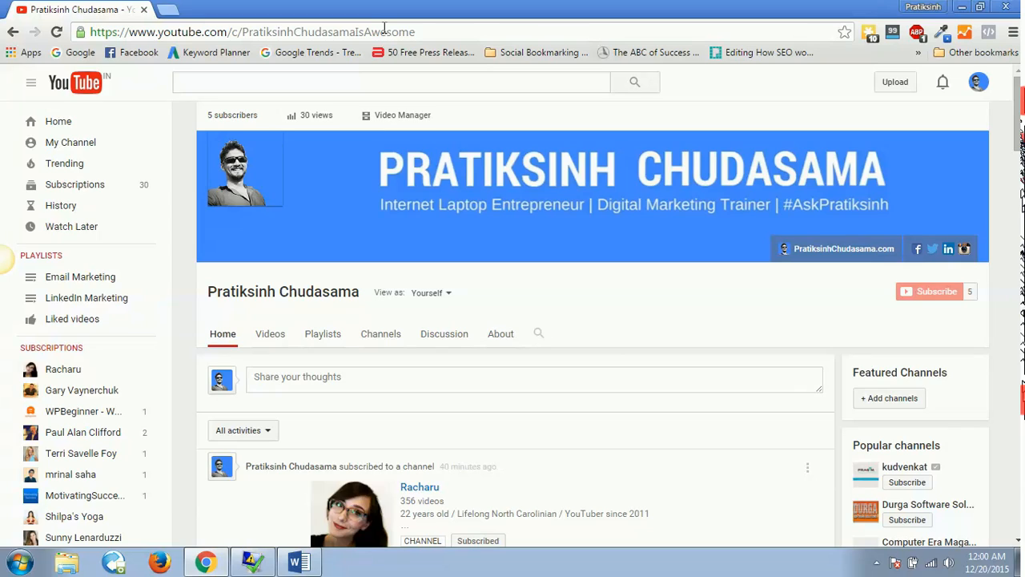
{"action": "mouse_move", "coordinate": [741, 112]}
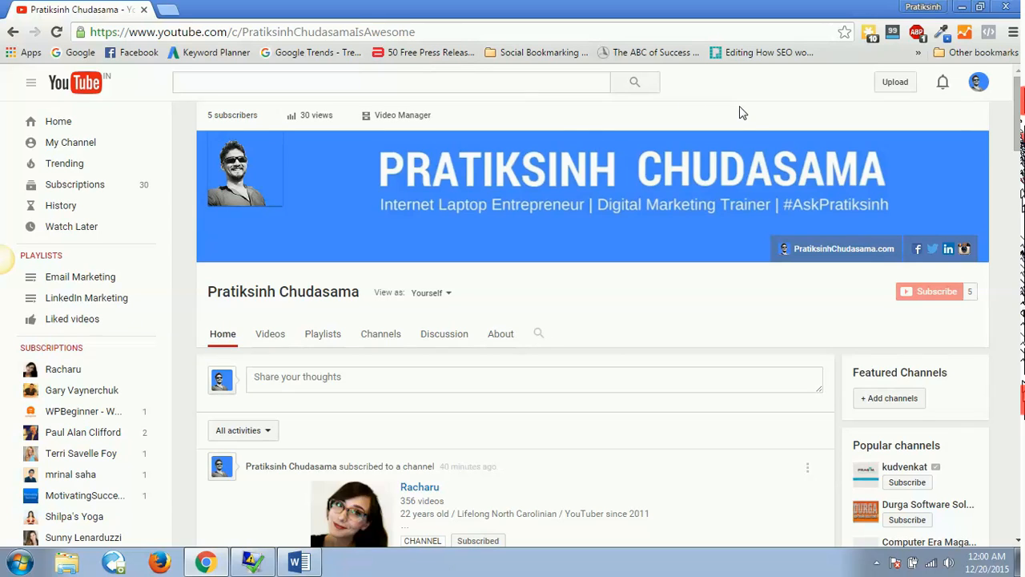